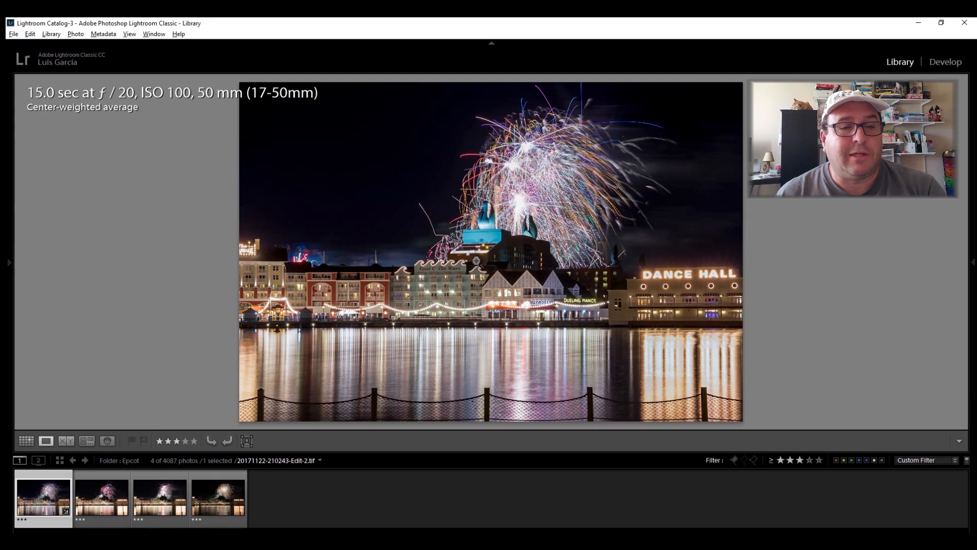
mouse_move(339, 414)
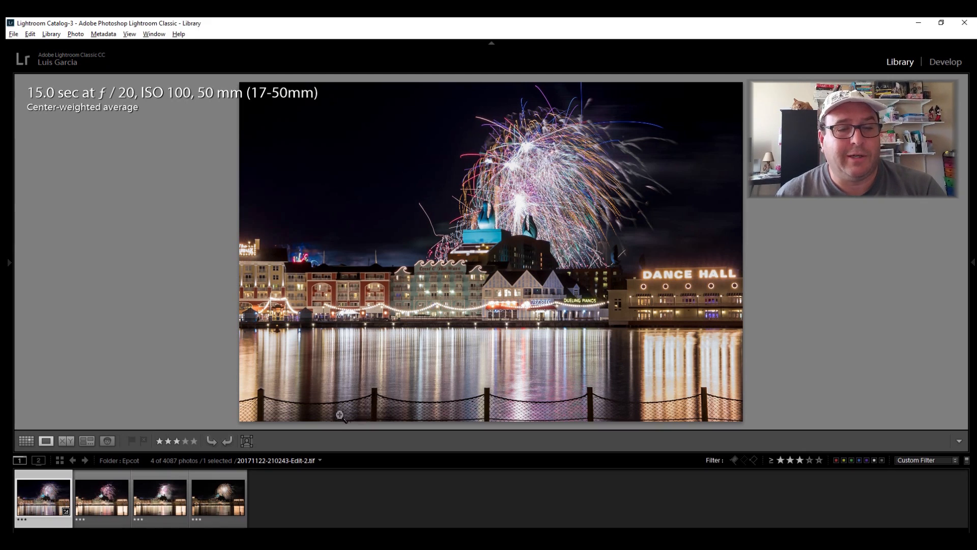
mouse_move(666, 369)
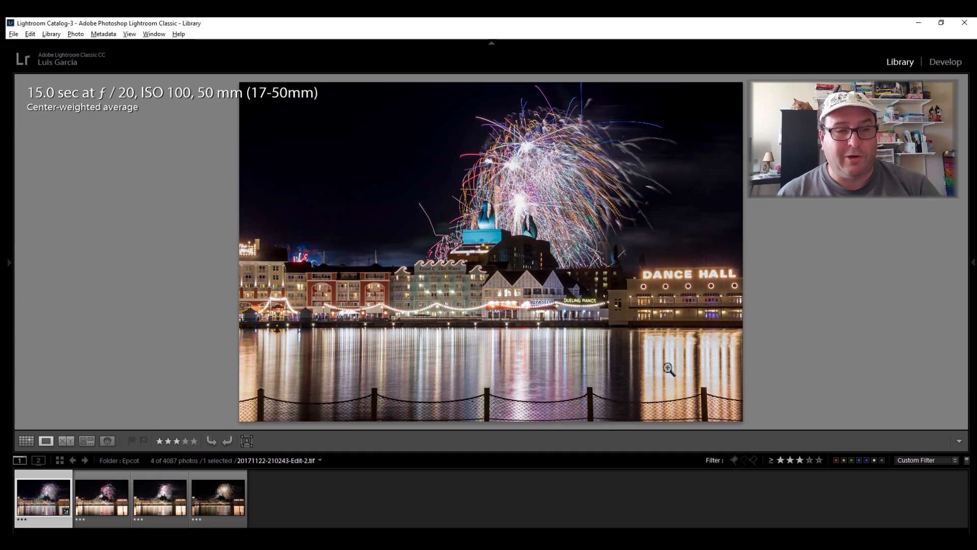
mouse_move(347, 305)
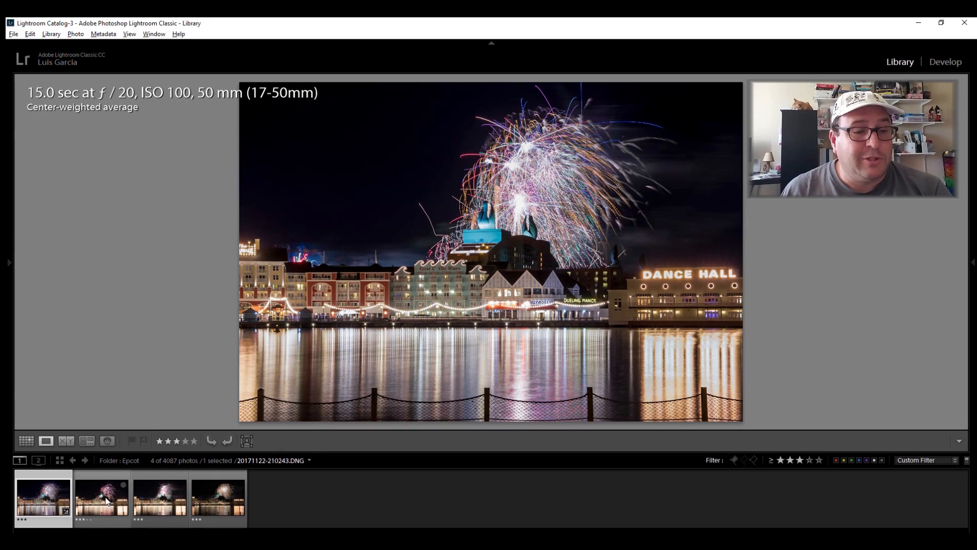
Compare the 14 s f/11 and 12 s raw exposures, ending on the 15 s f/20 DNG.
click(100, 498)
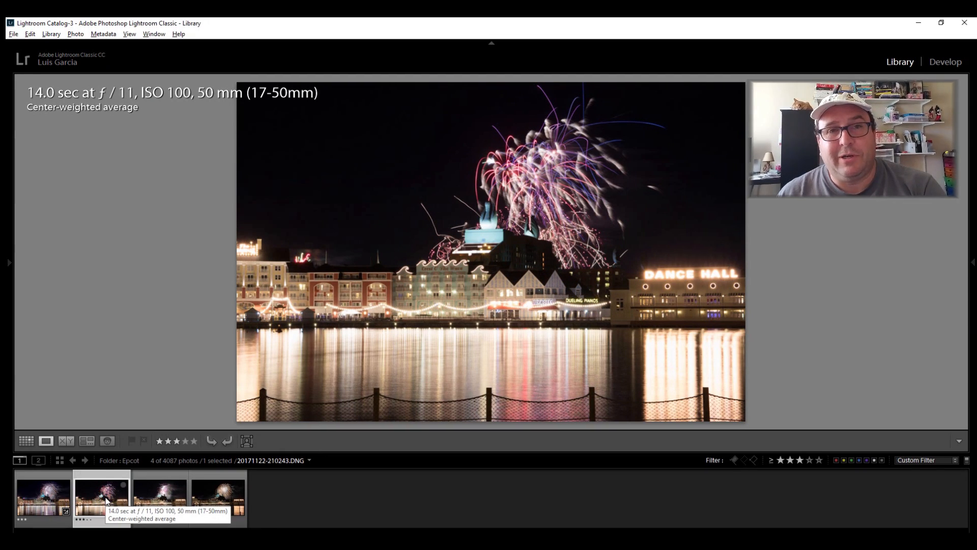
click(9, 261)
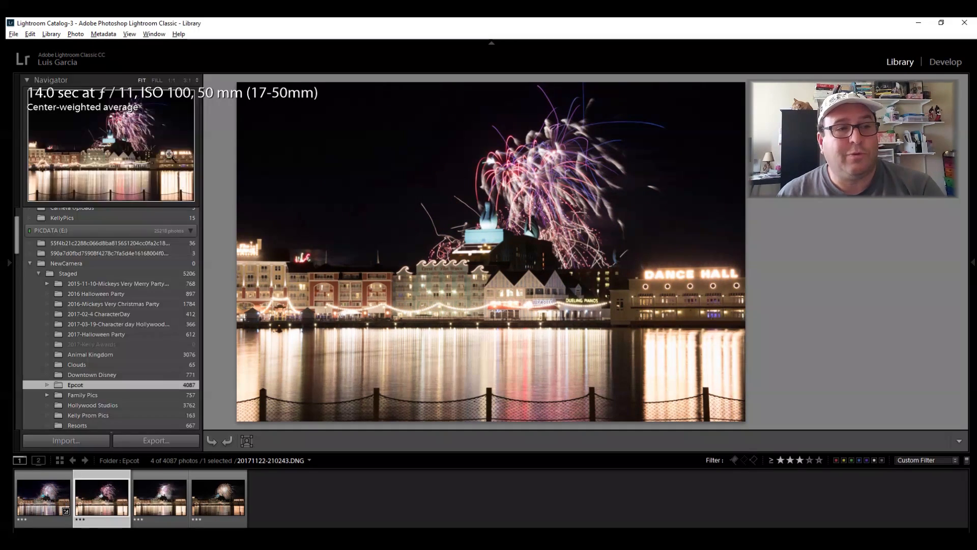
click(9, 262)
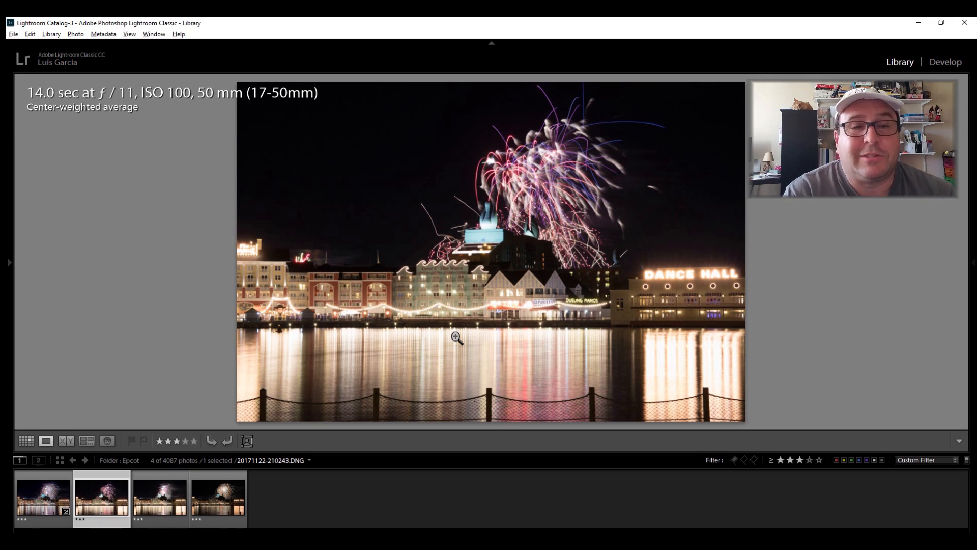
mouse_move(474, 434)
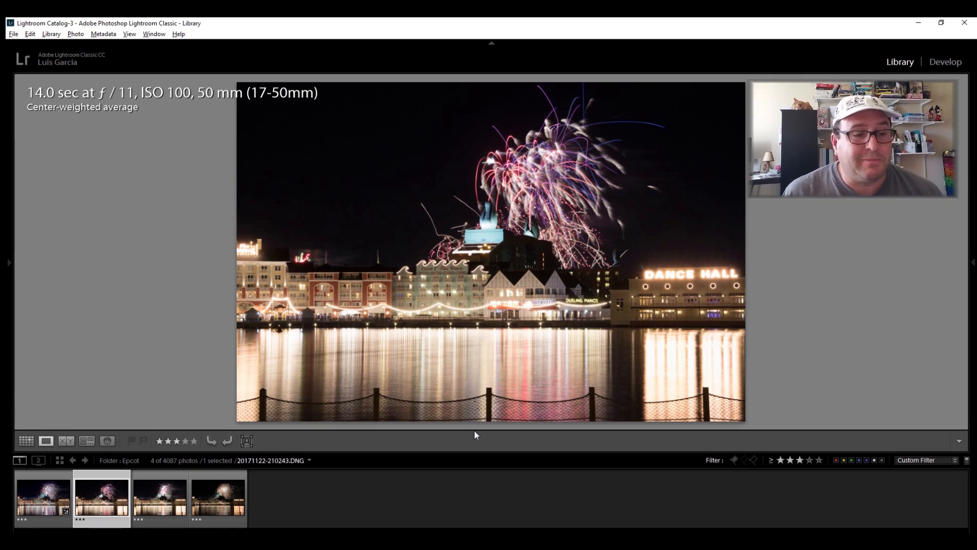
click(159, 499)
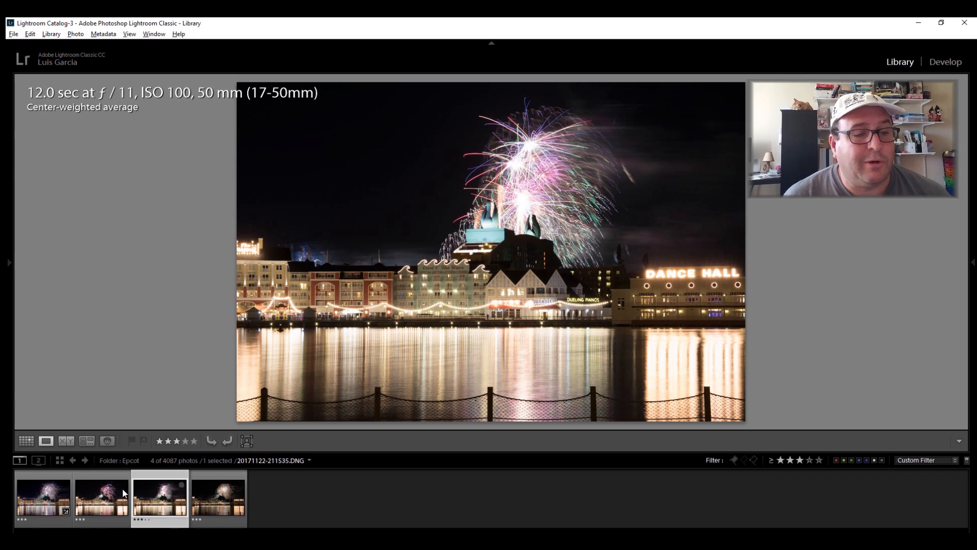
click(101, 497)
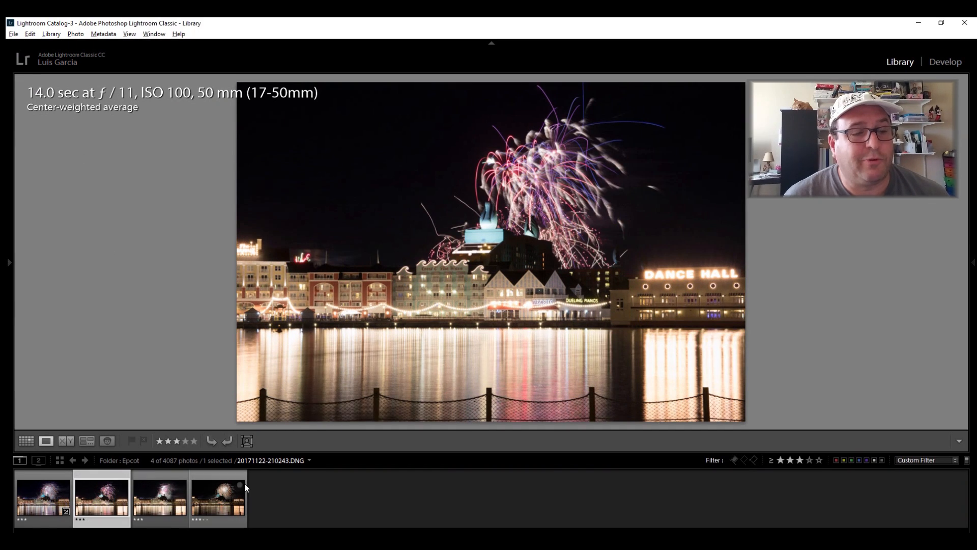
click(217, 499)
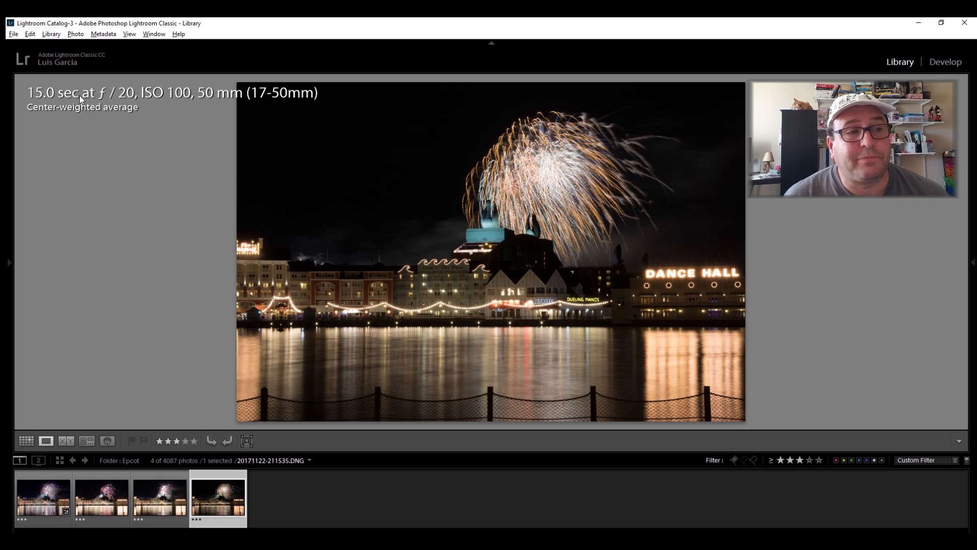
mouse_move(535, 180)
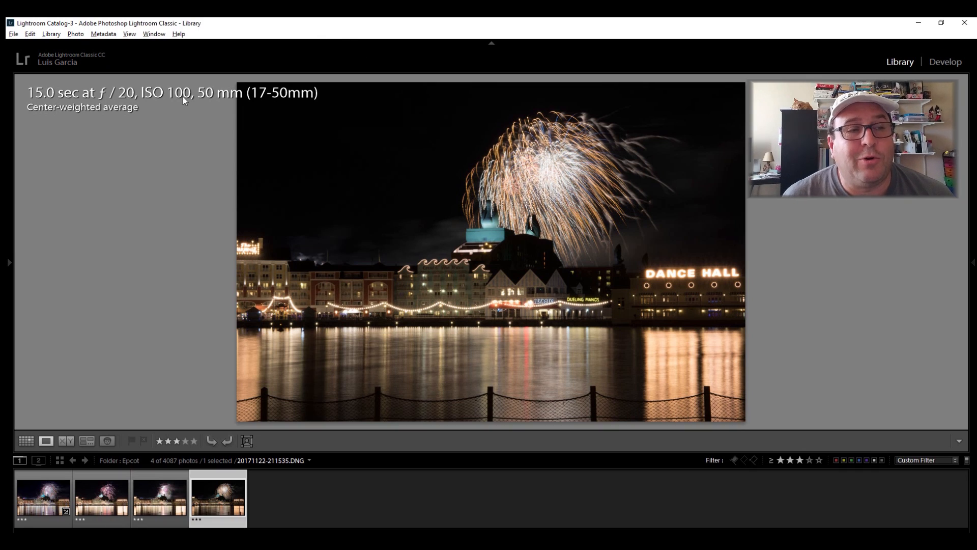
mouse_move(139, 100)
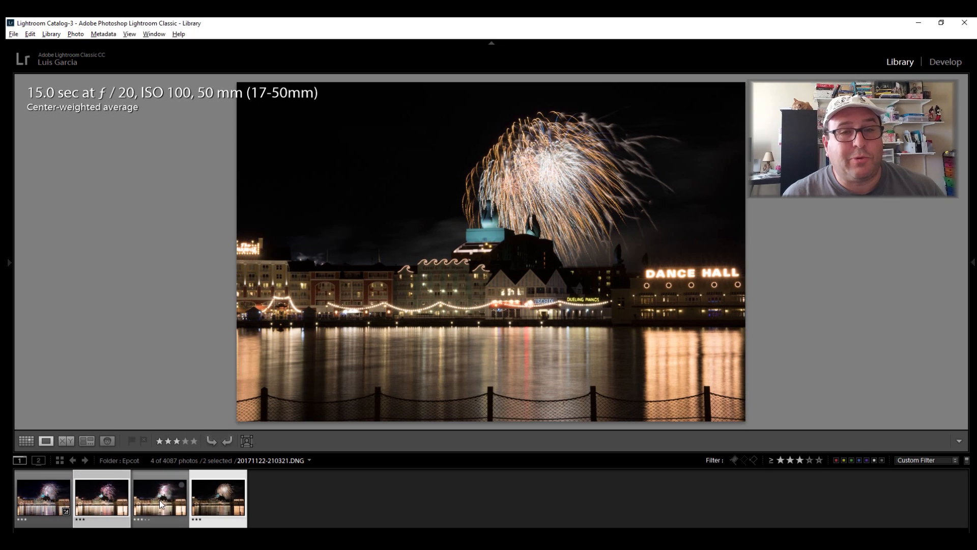
Select the three raw DNG exposures and use Edit In > Open as Layers in Photoshop.
click(161, 499)
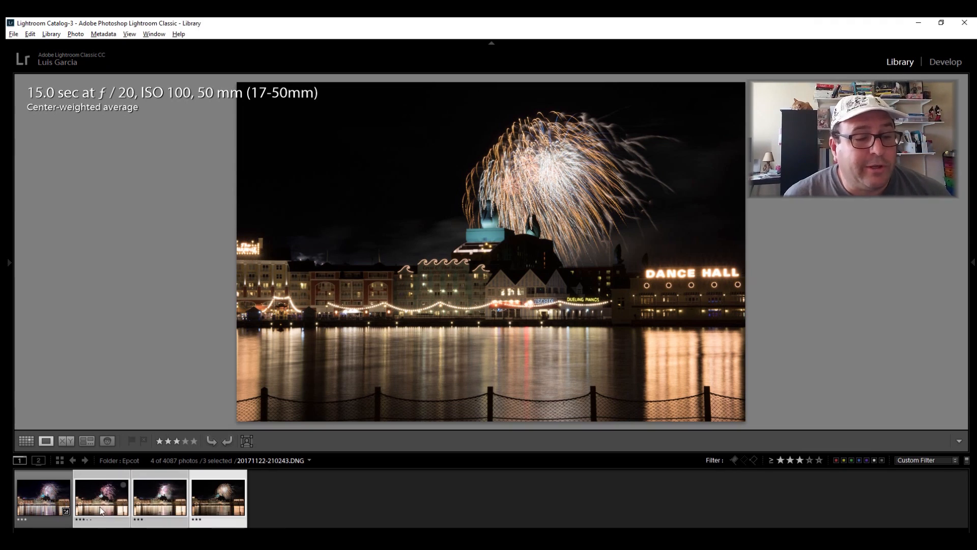
click(217, 498)
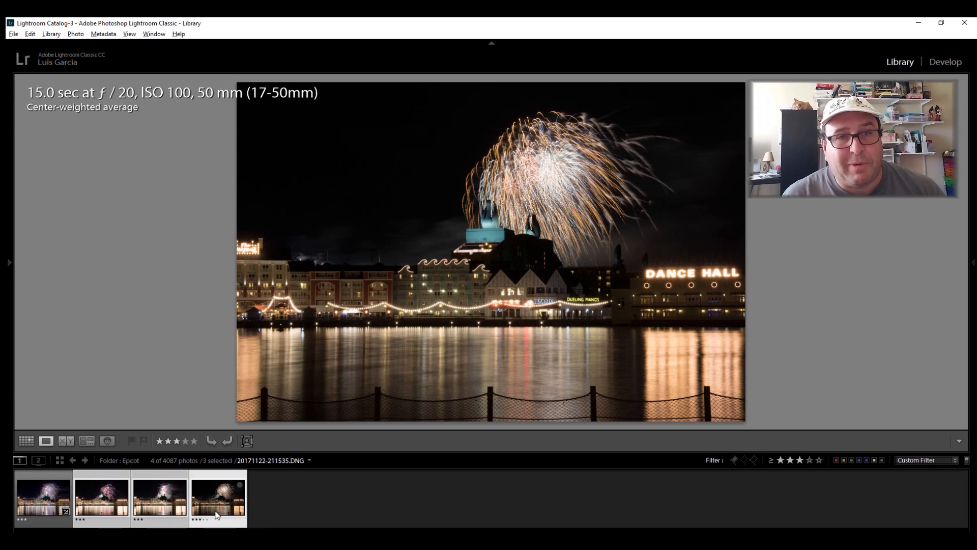
click(102, 497)
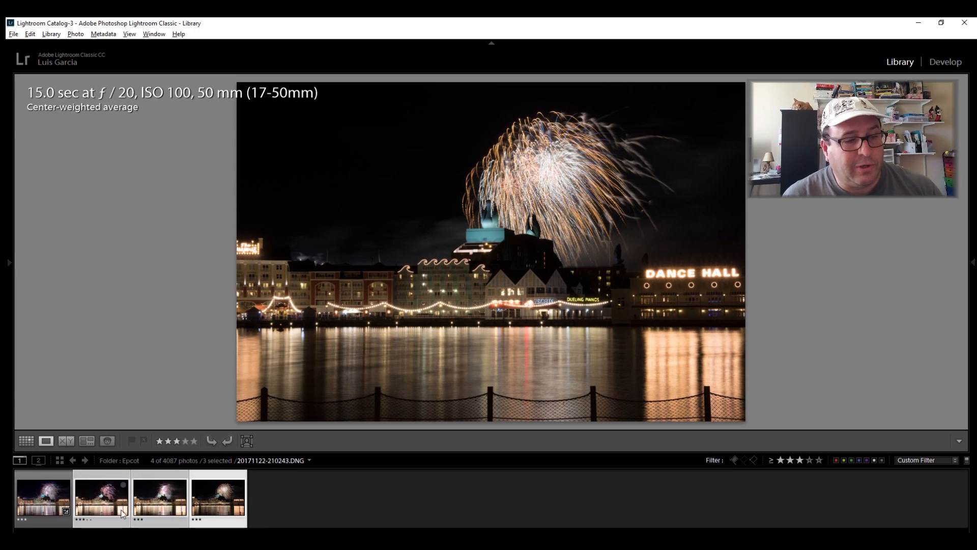
right_click(218, 499)
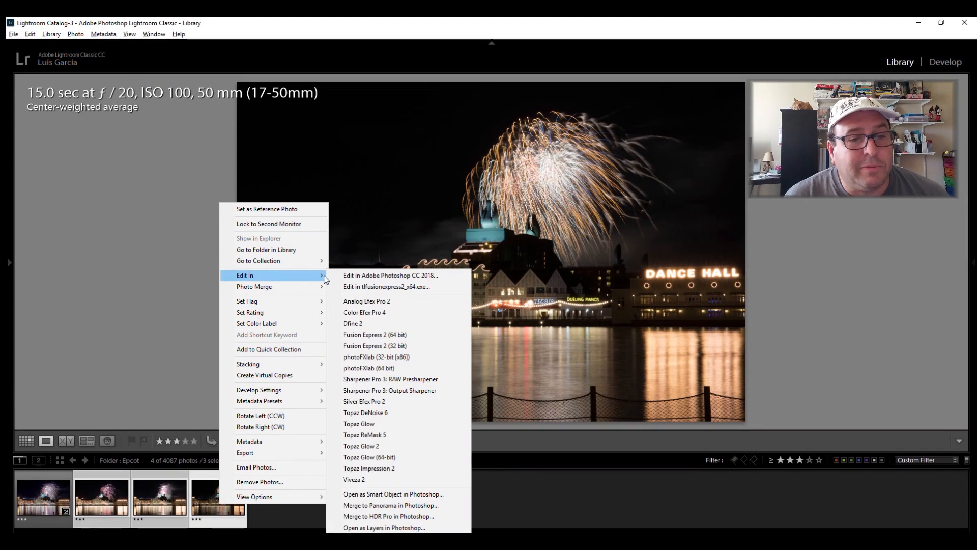
mouse_move(398, 527)
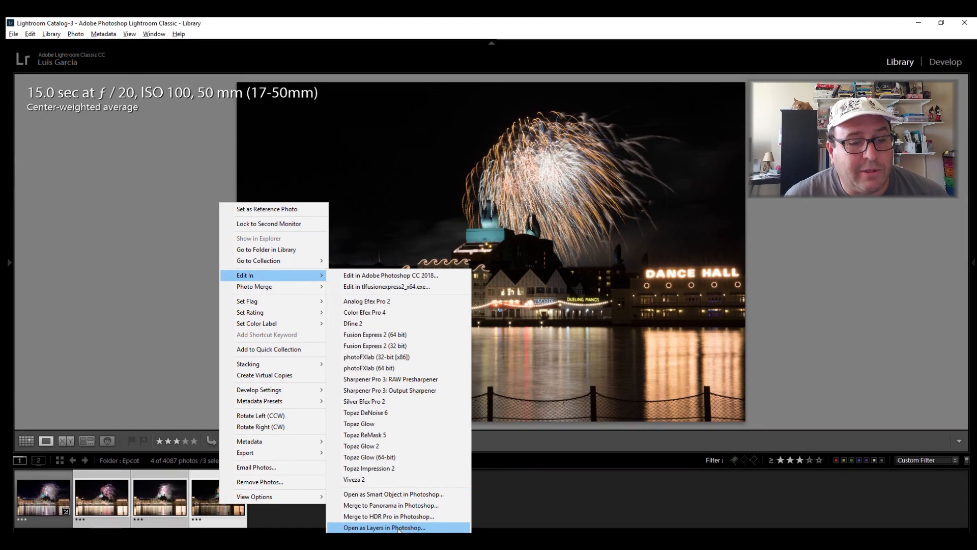
click(384, 528)
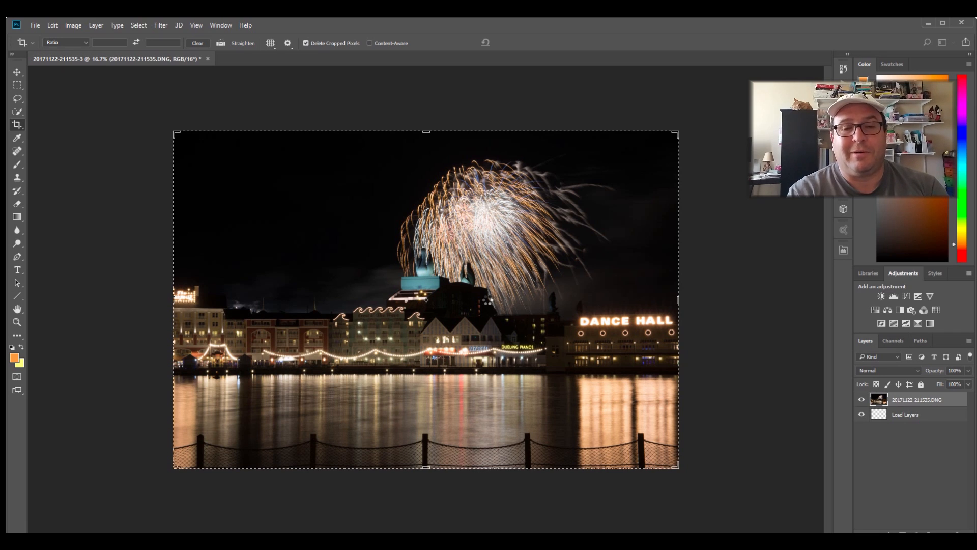
Let the Load Layers script stack the three DNGs, then select all exposure layers.
click(278, 58)
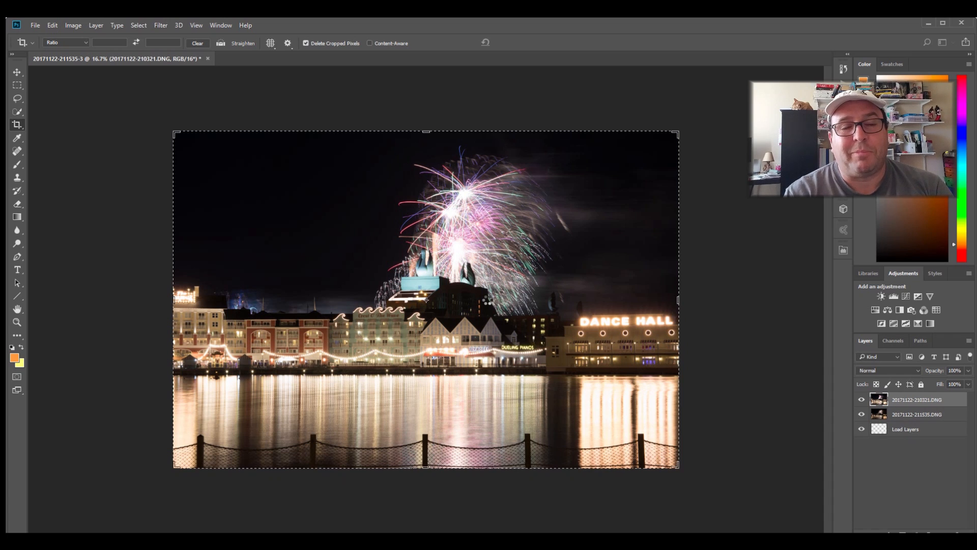
click(277, 58)
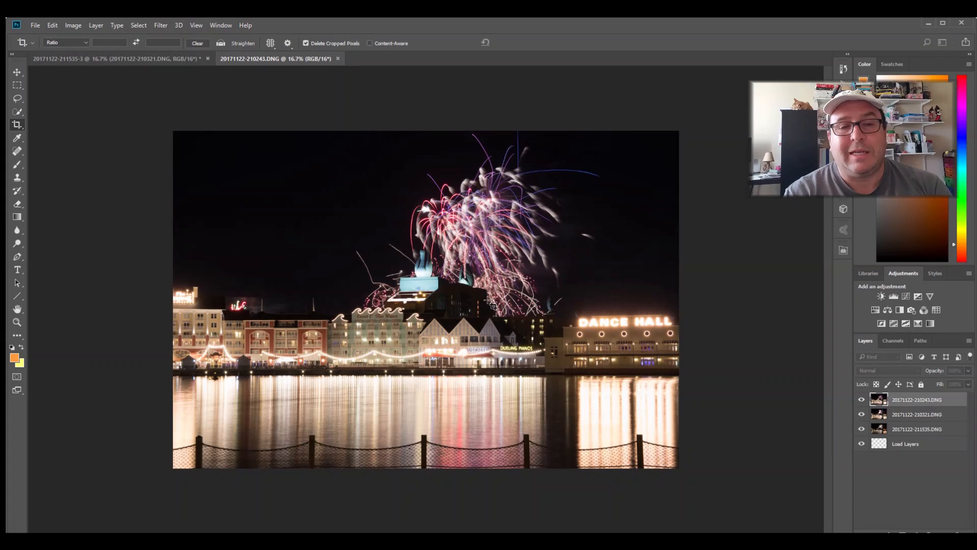
click(338, 58)
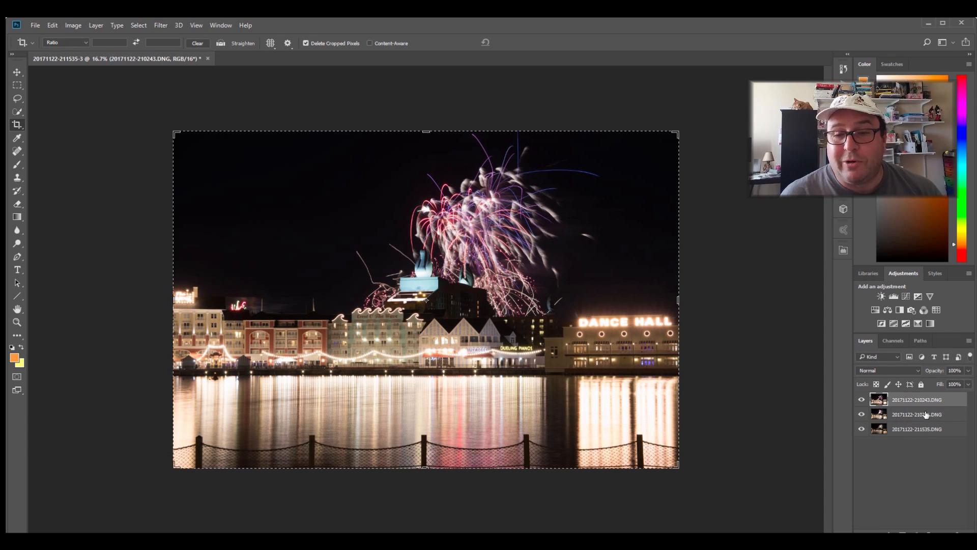
click(916, 429)
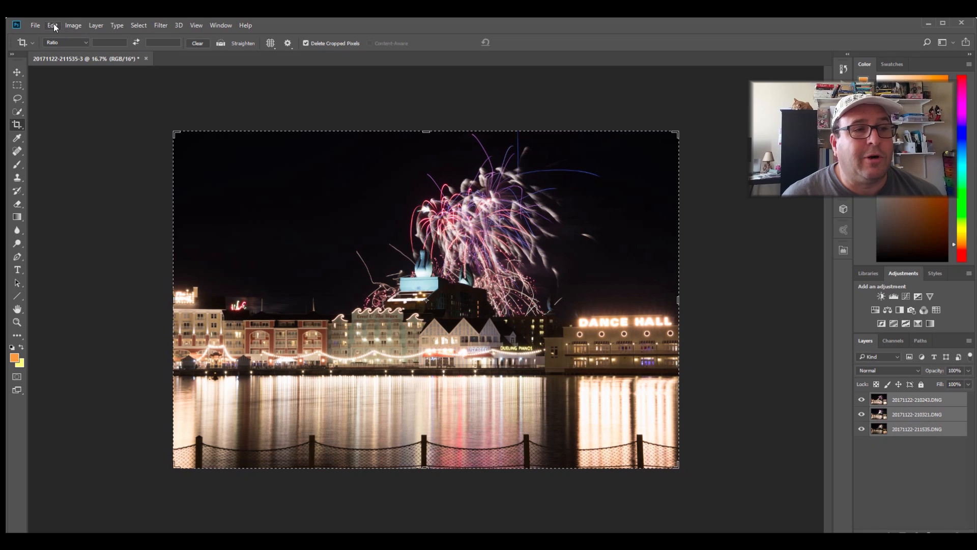
Run Edit > Auto-Align Layers with Auto projection on the selected layers.
click(52, 25)
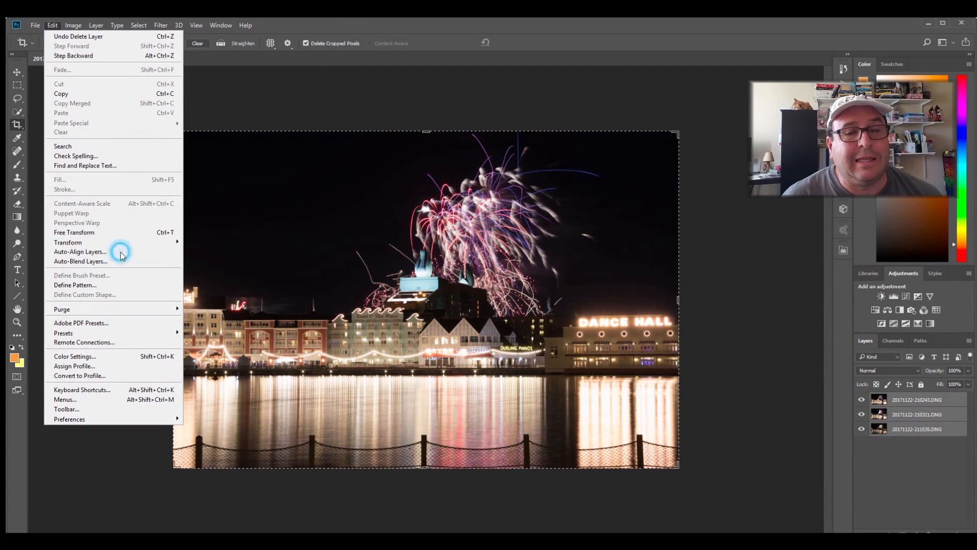
click(80, 251)
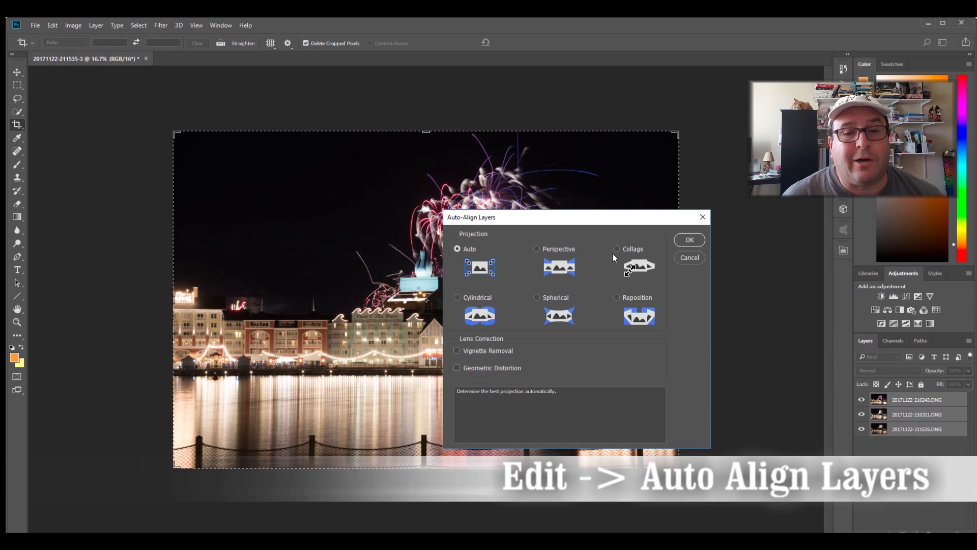
click(689, 239)
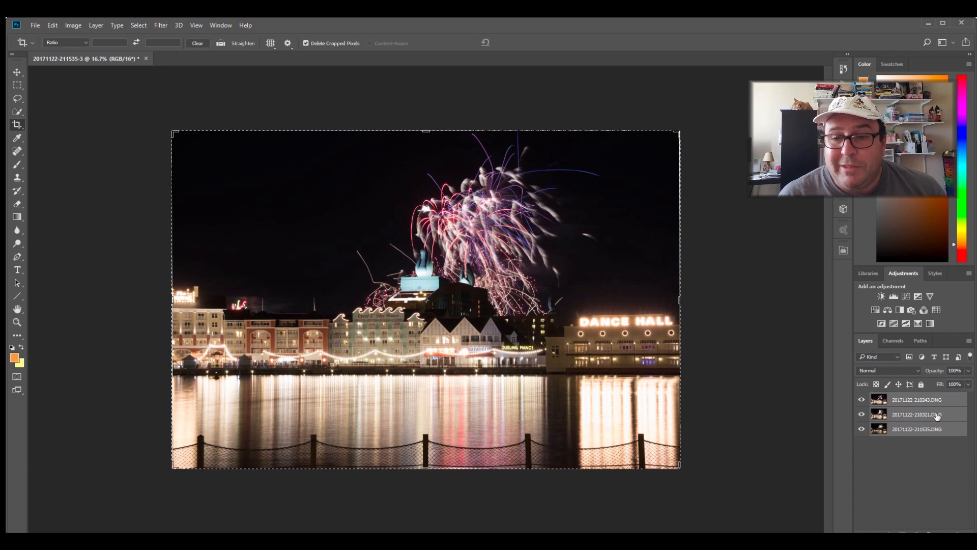
mouse_move(17, 148)
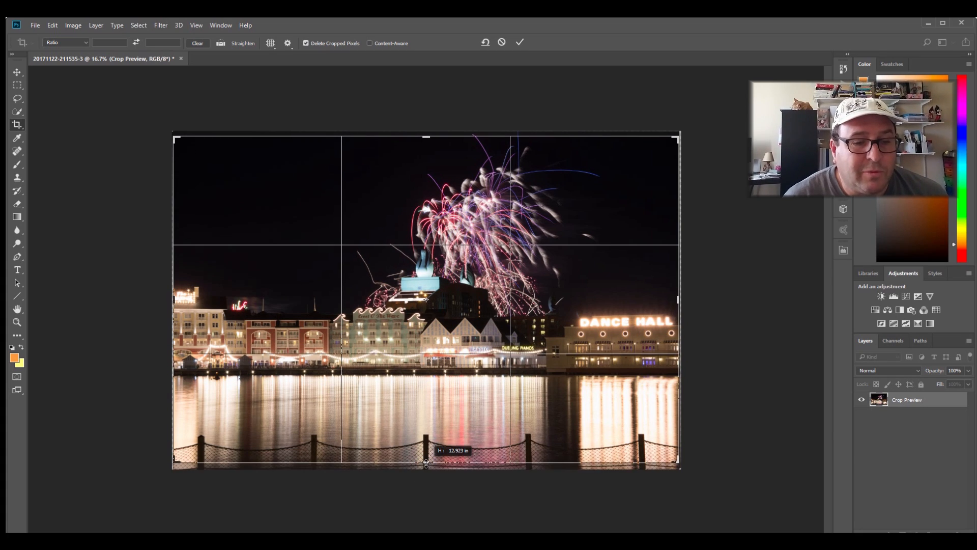
Commit the crop to trim the ragged borders left by alignment.
click(520, 42)
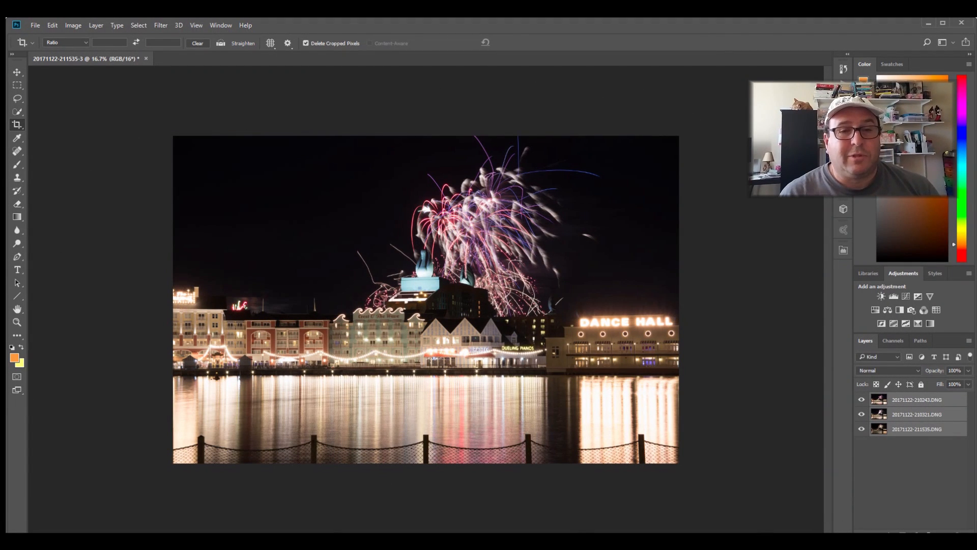
mouse_move(963, 311)
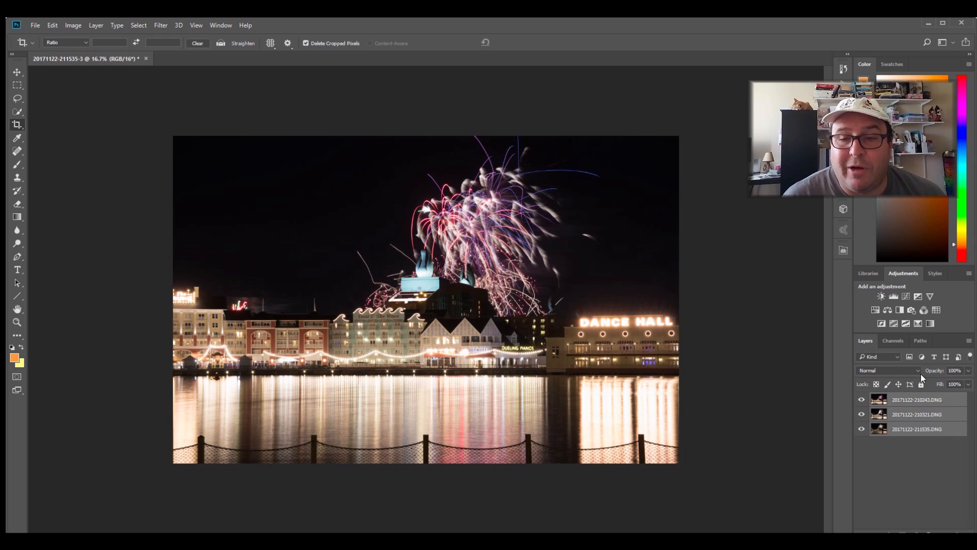
Set one fireworks layer to Lighten blend mode and reselect the photo layers.
click(888, 370)
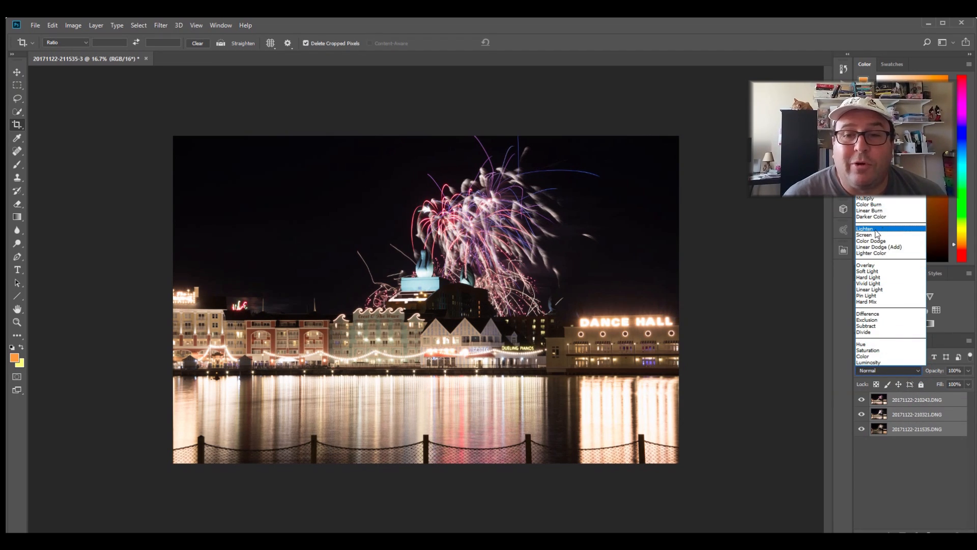
click(866, 228)
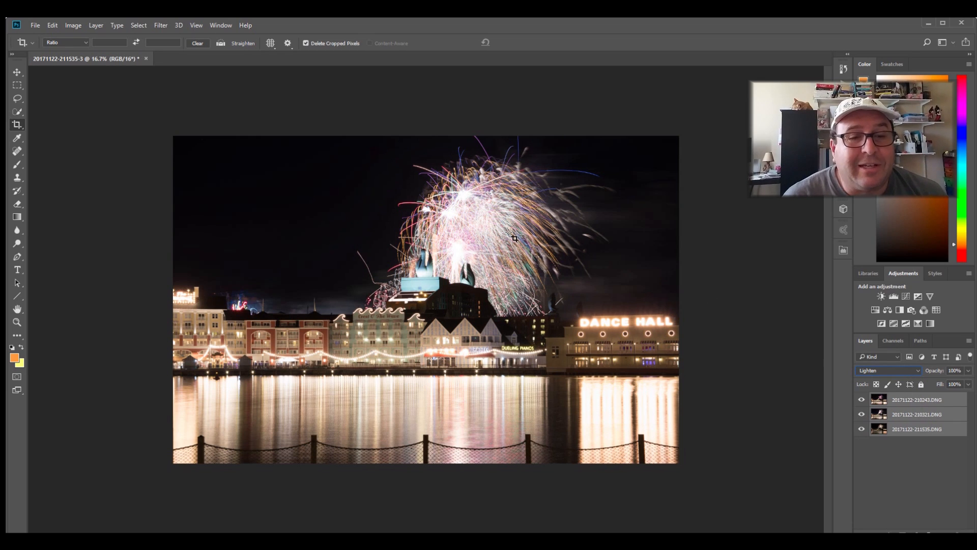
mouse_move(408, 287)
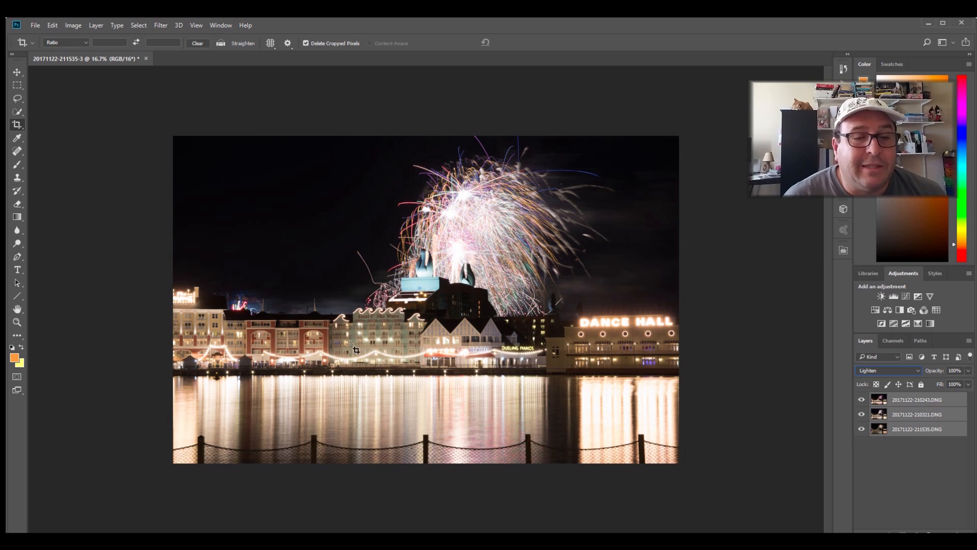
mouse_move(711, 344)
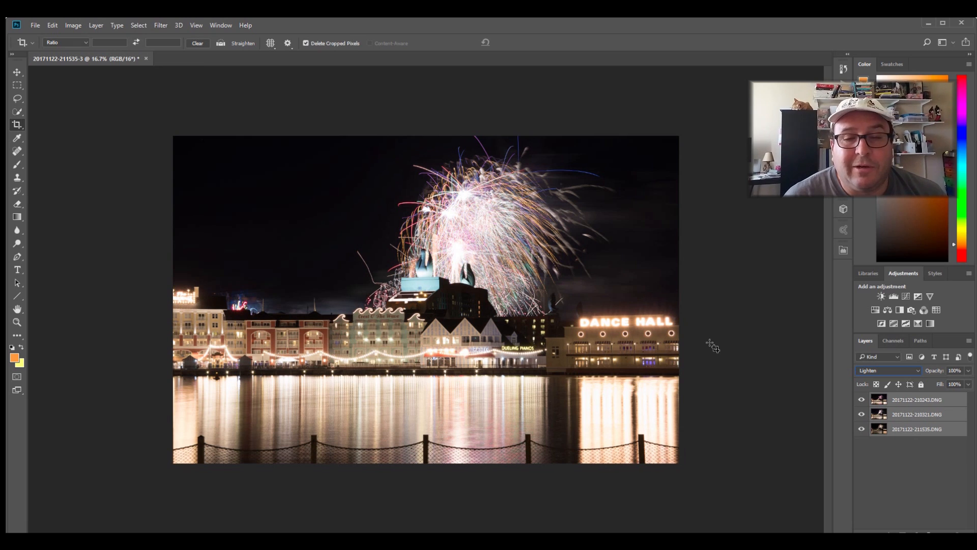
mouse_move(802, 403)
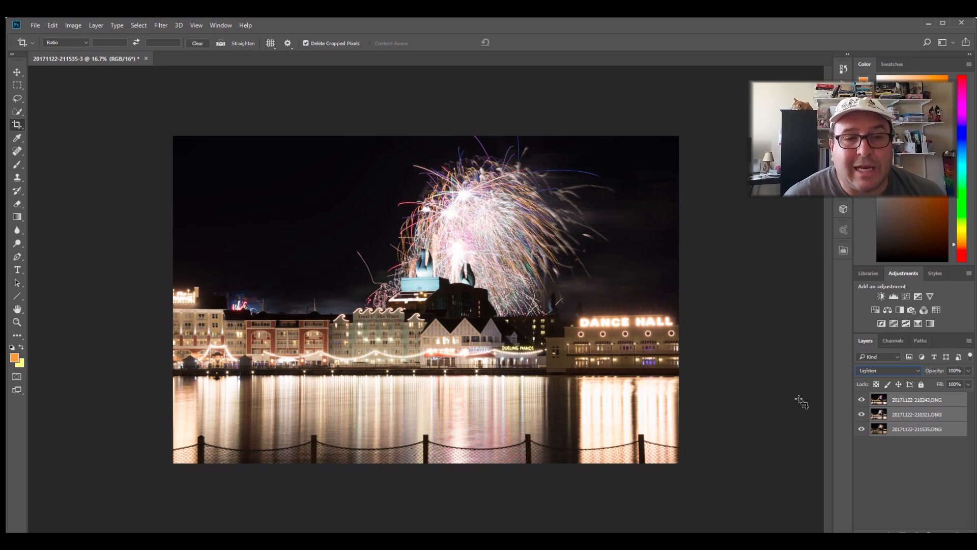
mouse_move(806, 411)
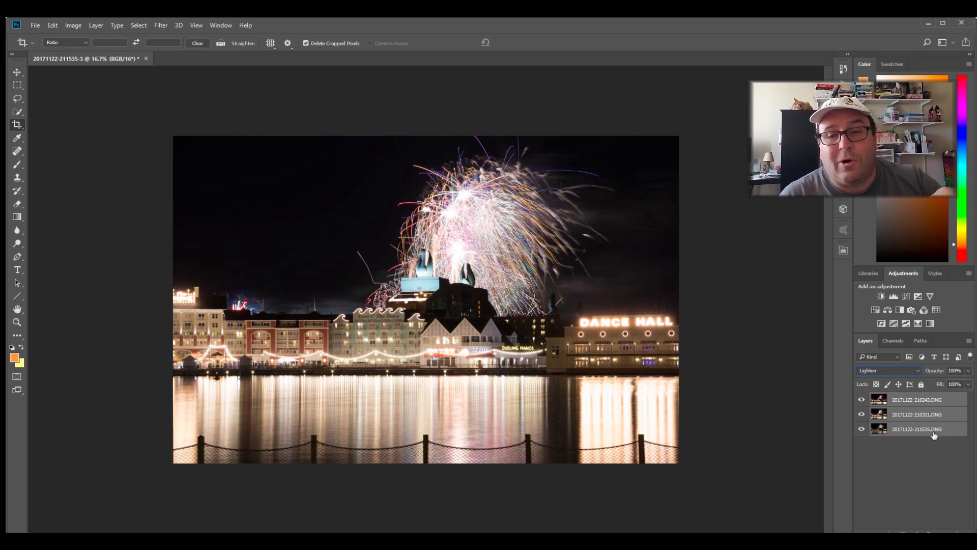
click(917, 428)
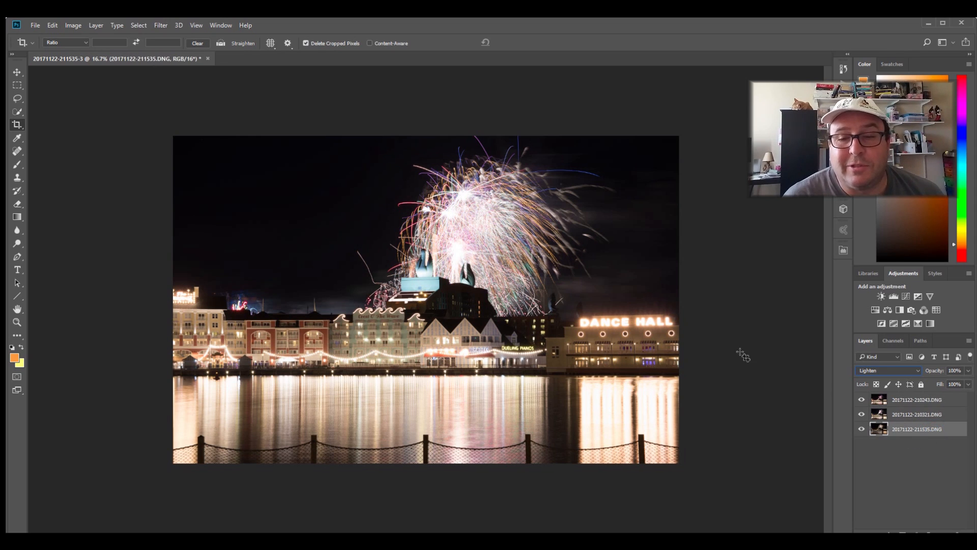
mouse_move(650, 325)
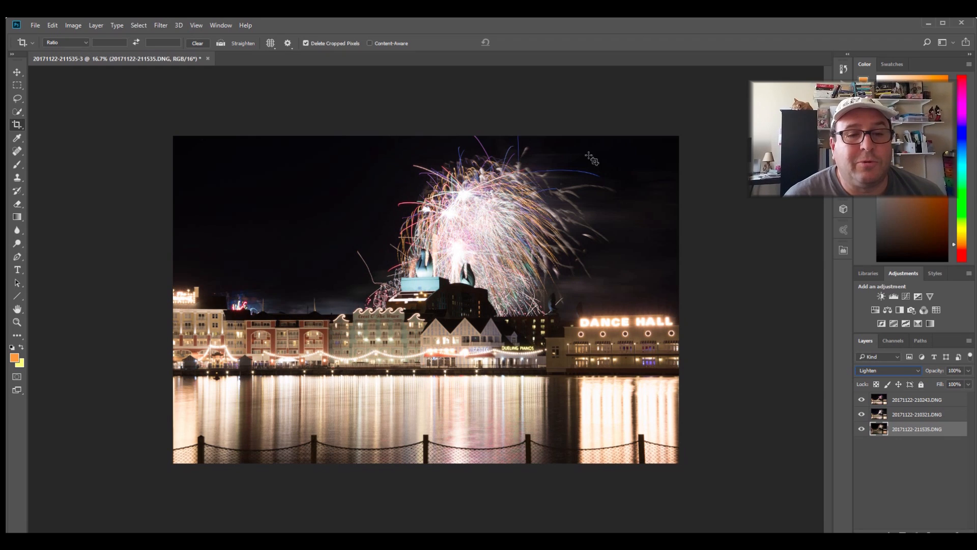
click(916, 400)
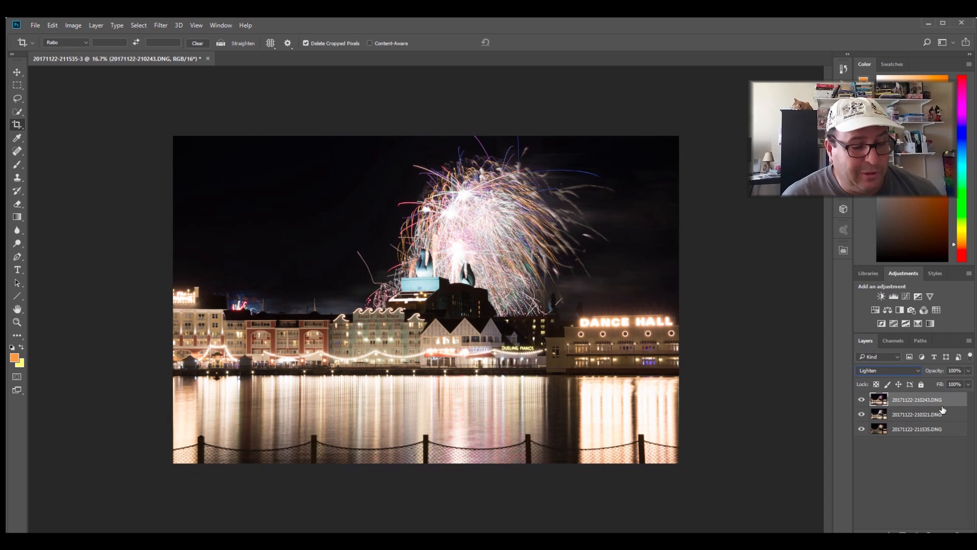
click(916, 428)
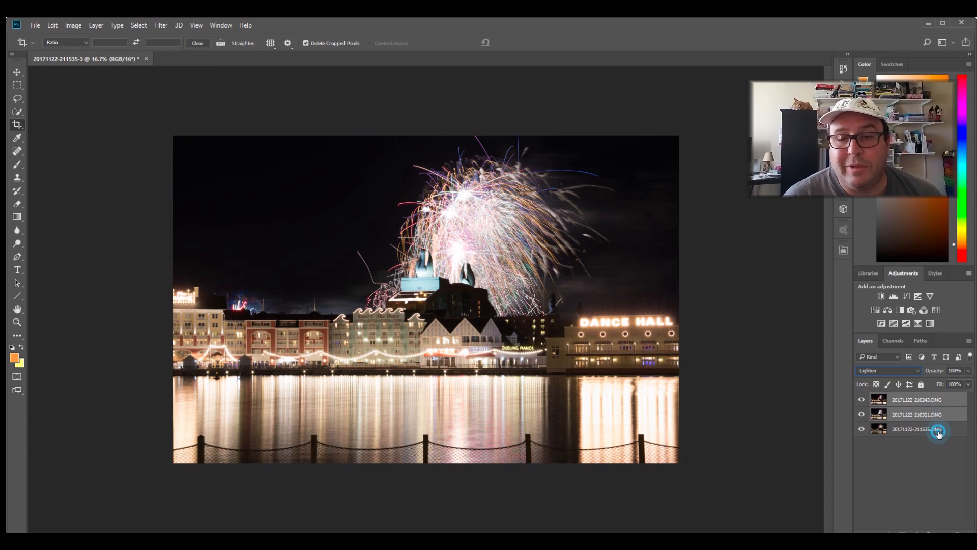
click(888, 370)
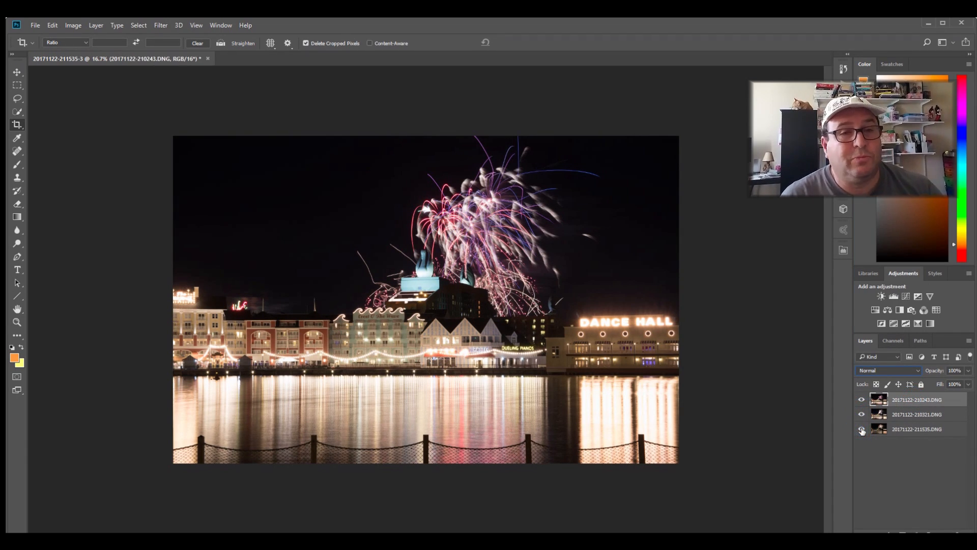
mouse_move(861, 430)
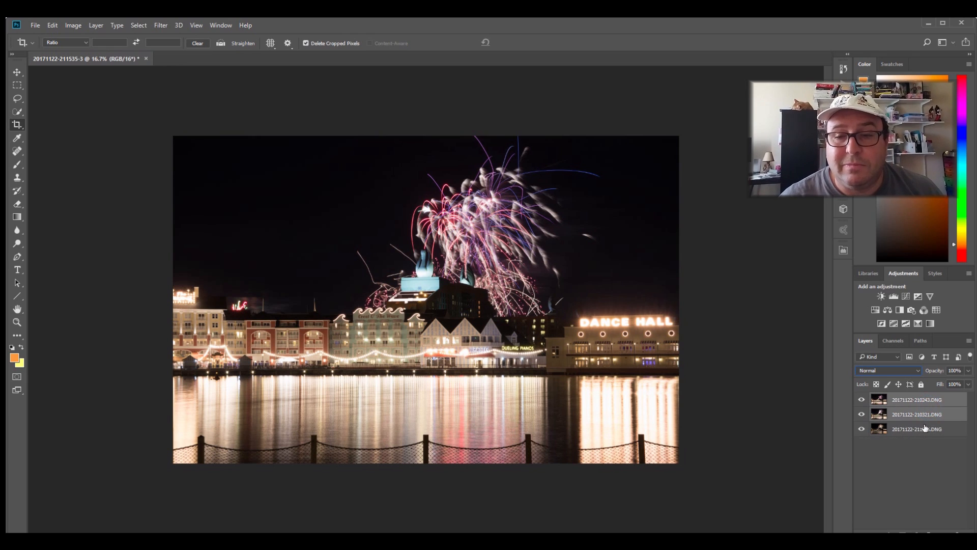
Set the upper layers to Lighten and toggle a layer's visibility to compare.
click(888, 370)
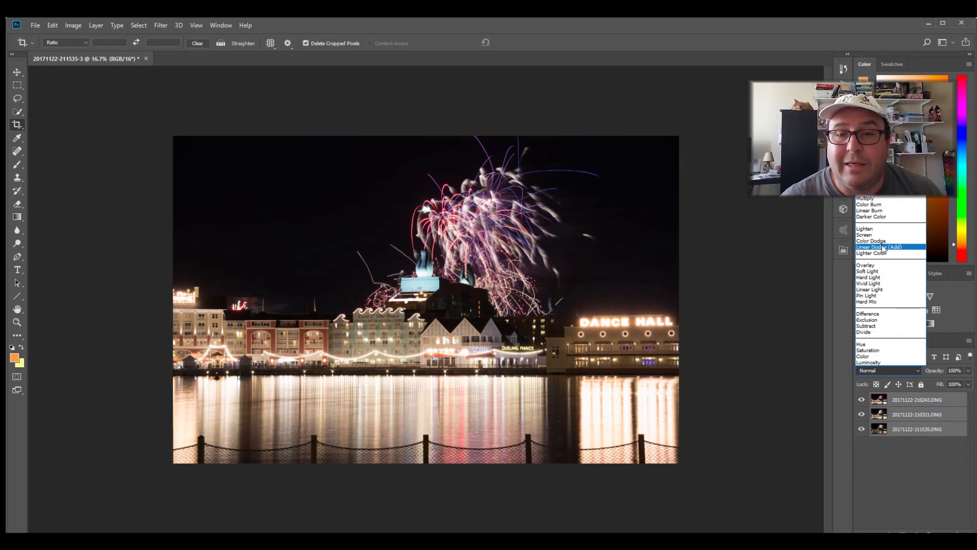
click(866, 228)
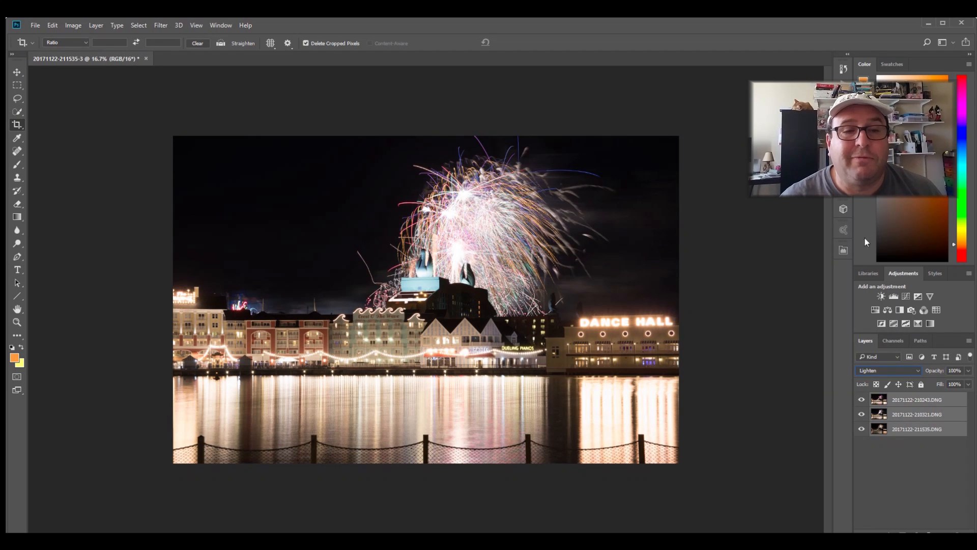
mouse_move(424, 211)
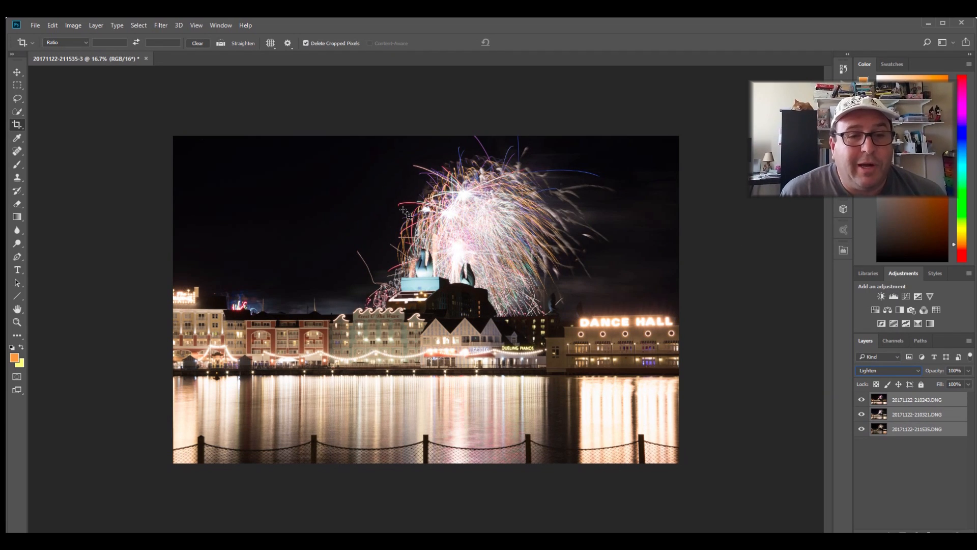
mouse_move(422, 205)
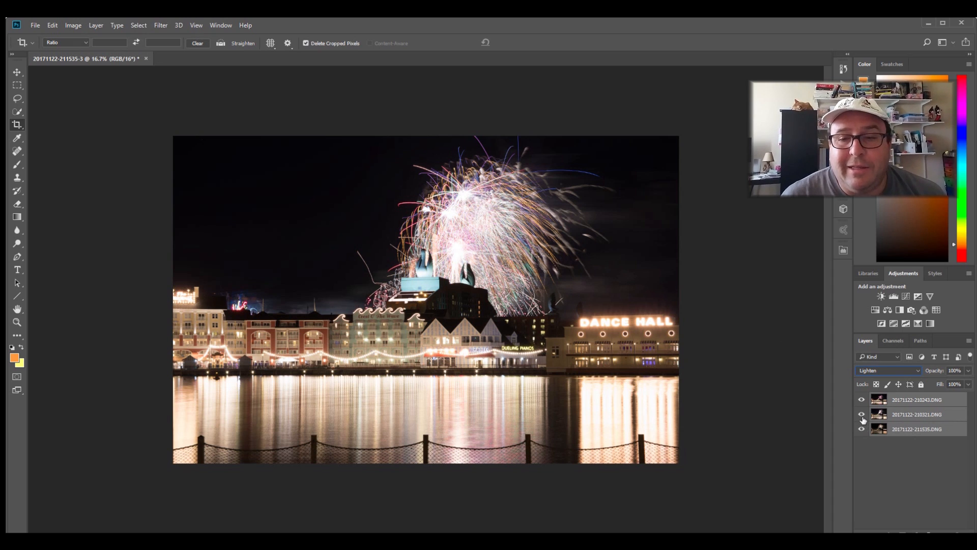
click(862, 400)
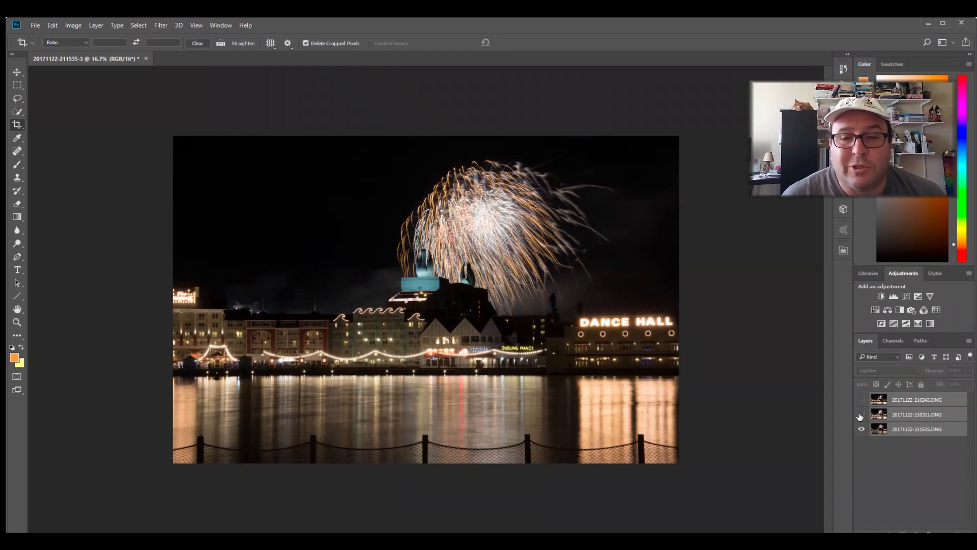
click(861, 399)
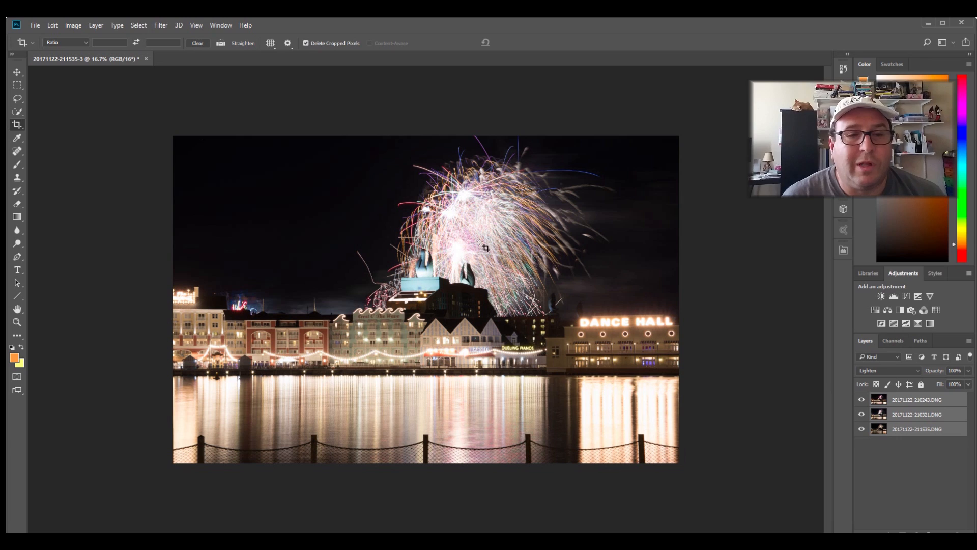
mouse_move(499, 222)
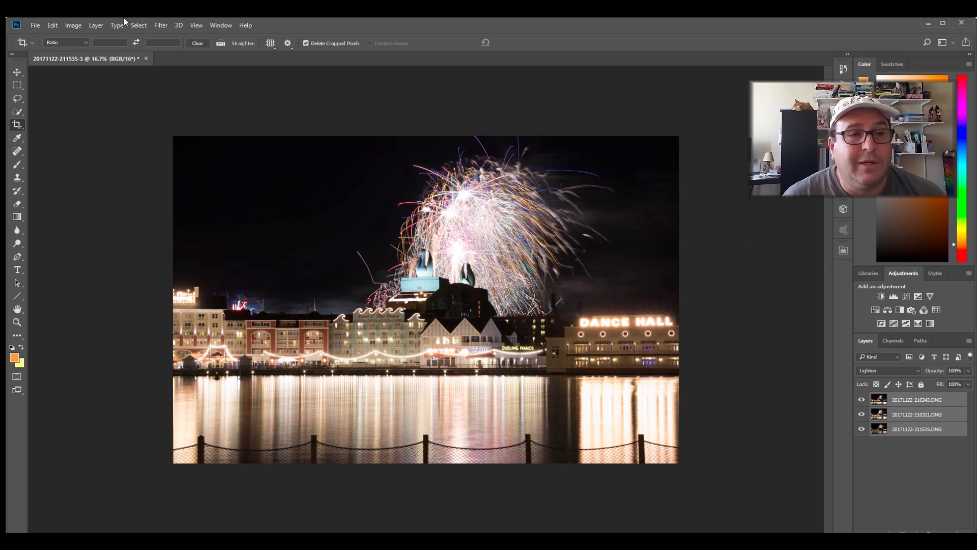
Save the blend back, view the -Edit.tif copy with Histogram and Quick Develop showing.
click(146, 58)
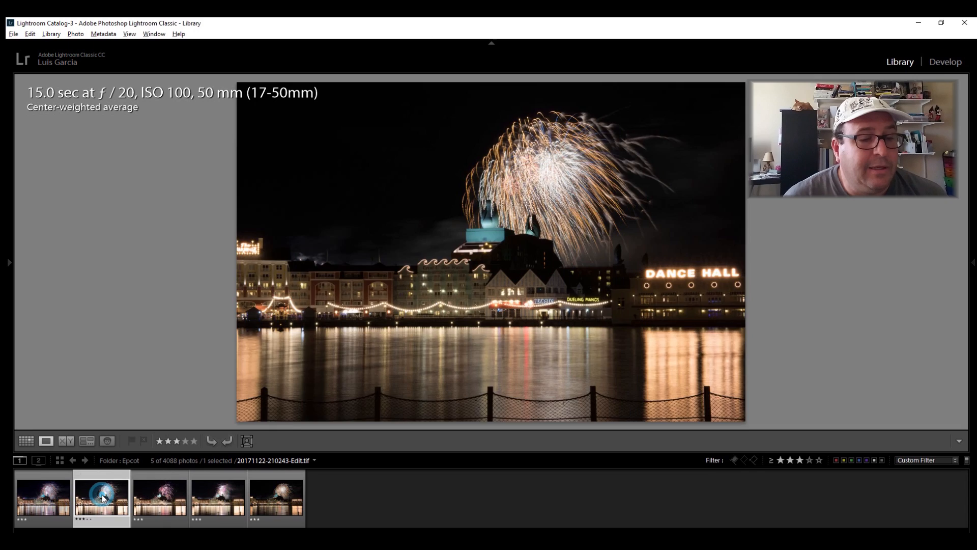
click(101, 499)
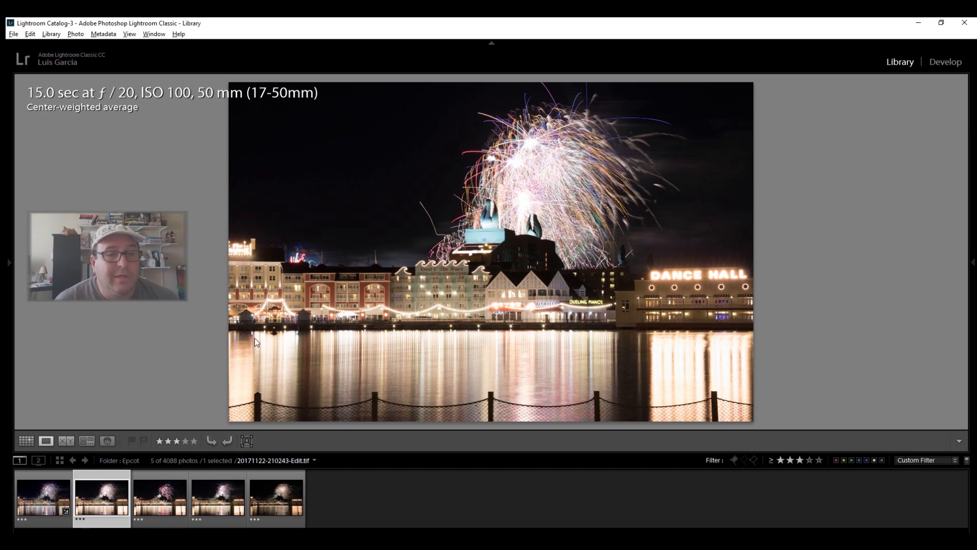
click(972, 262)
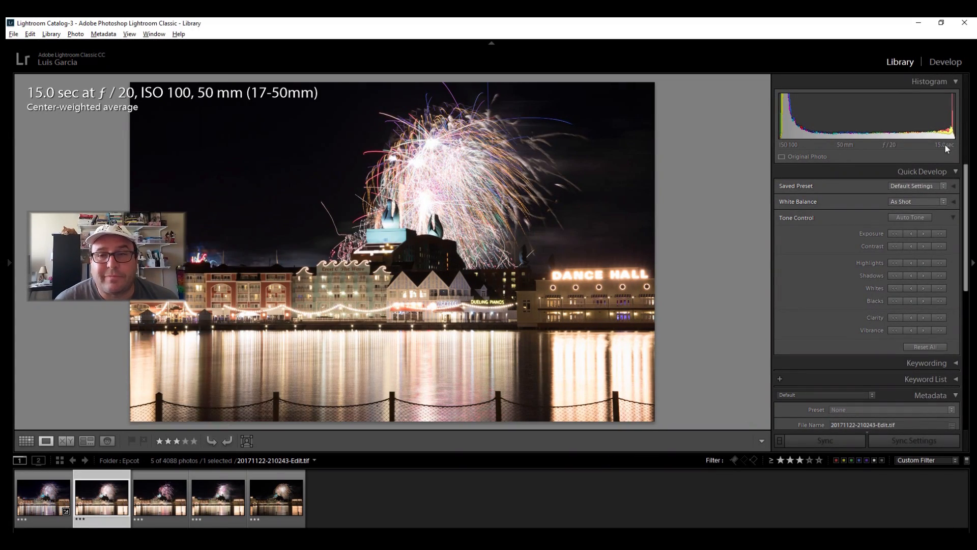
Open the blended composite TIFF in the Develop module.
click(944, 61)
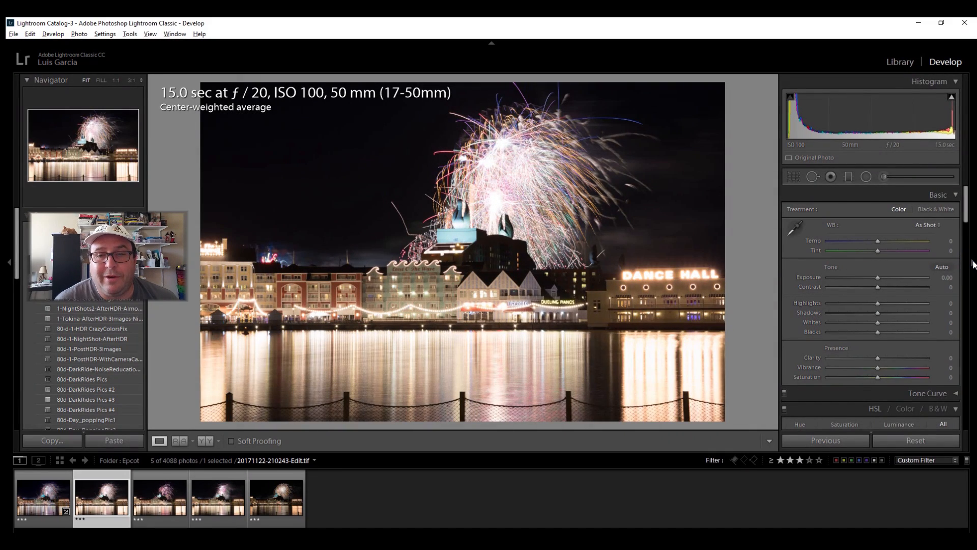
mouse_move(764, 219)
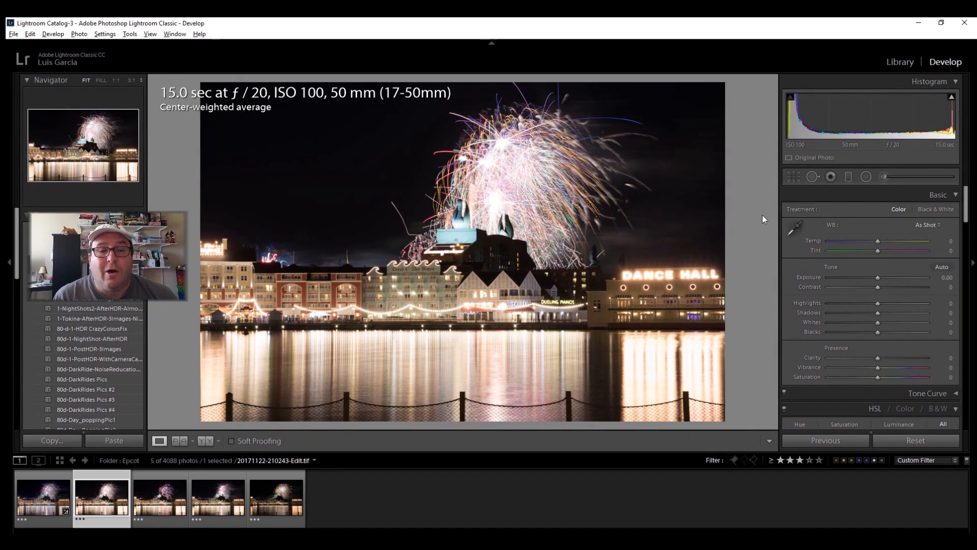
mouse_move(862, 198)
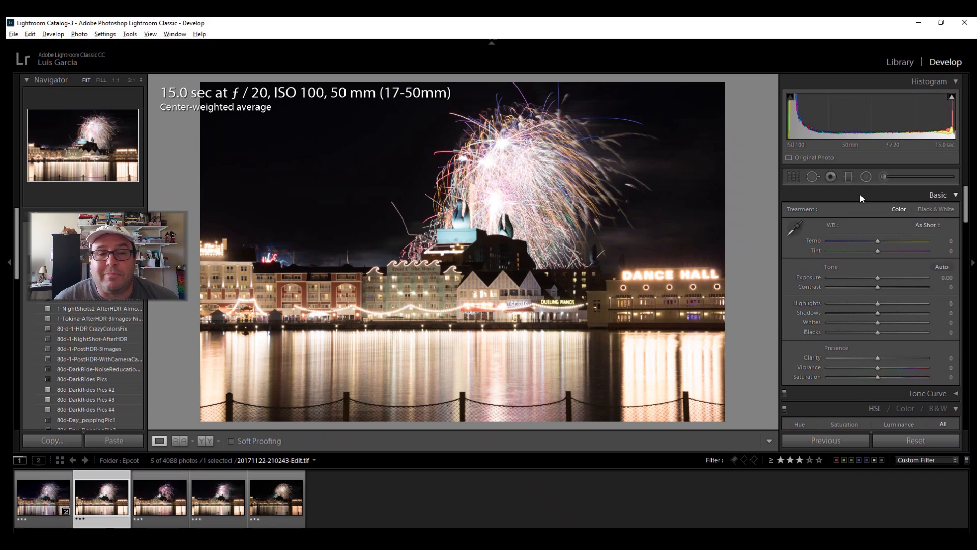
mouse_move(899, 260)
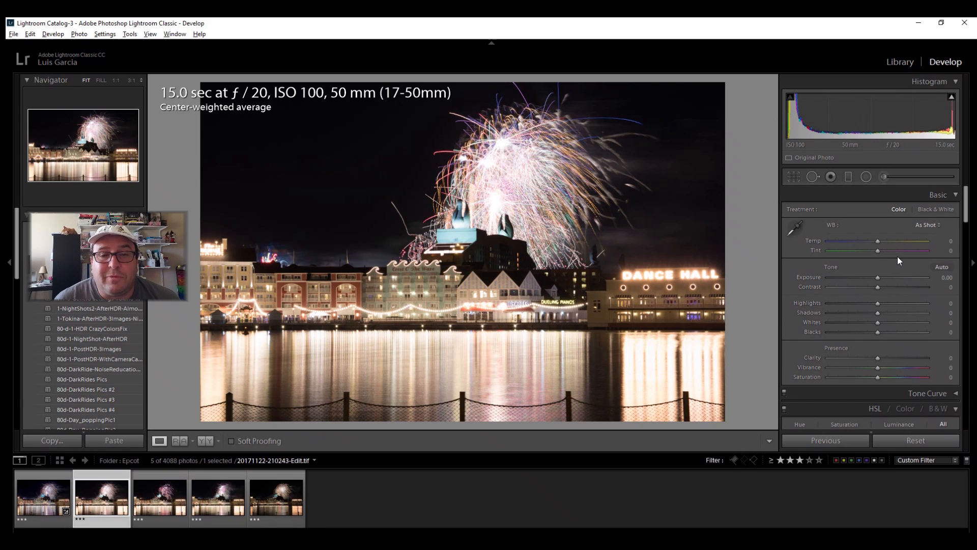
mouse_move(559, 130)
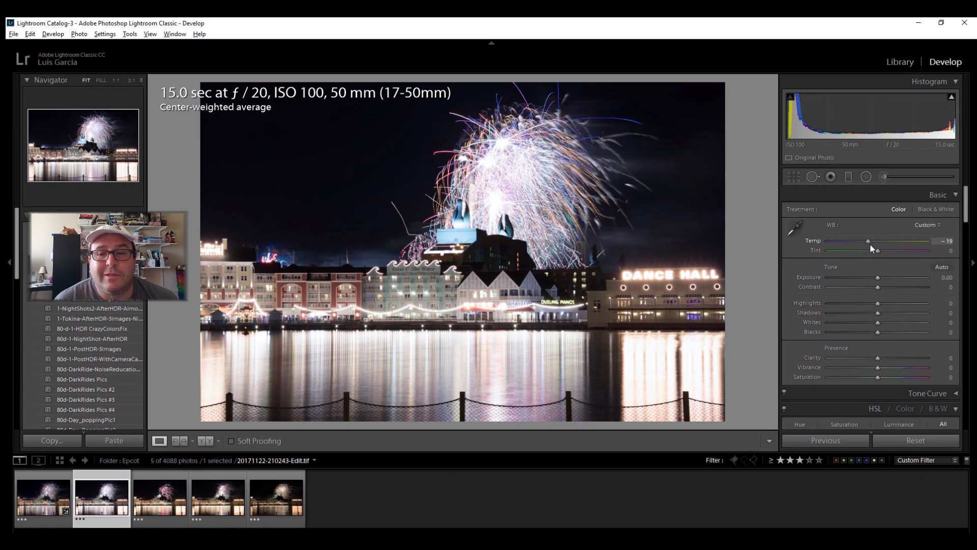
mouse_move(879, 277)
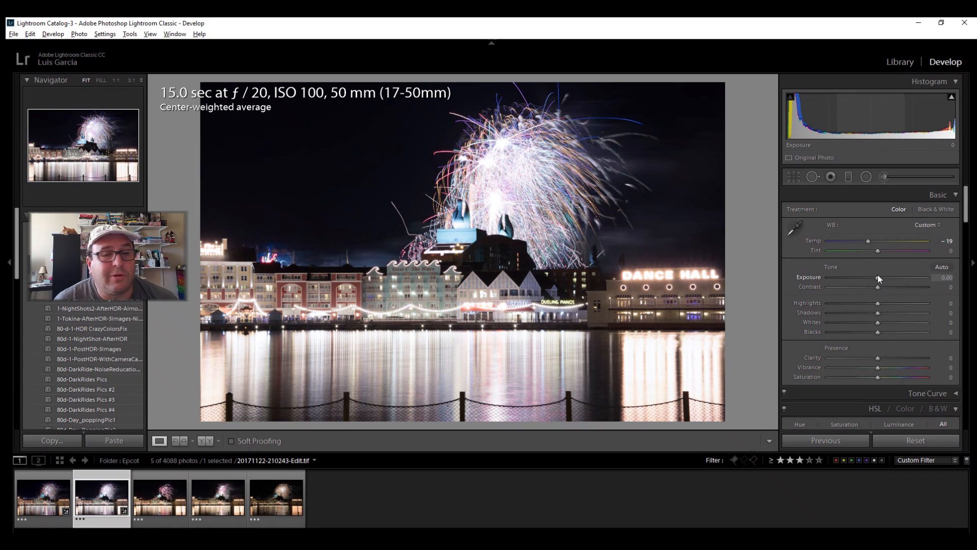
mouse_move(878, 303)
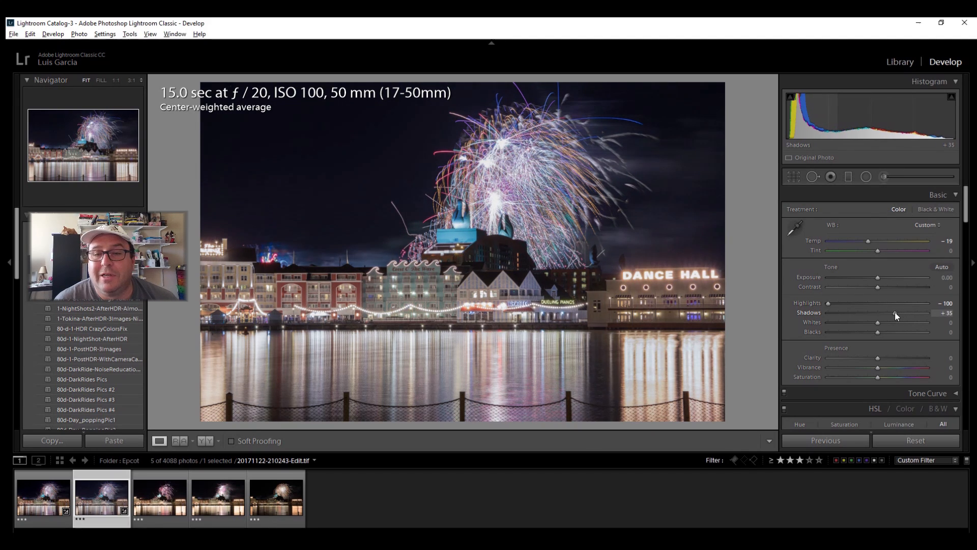
mouse_move(878, 321)
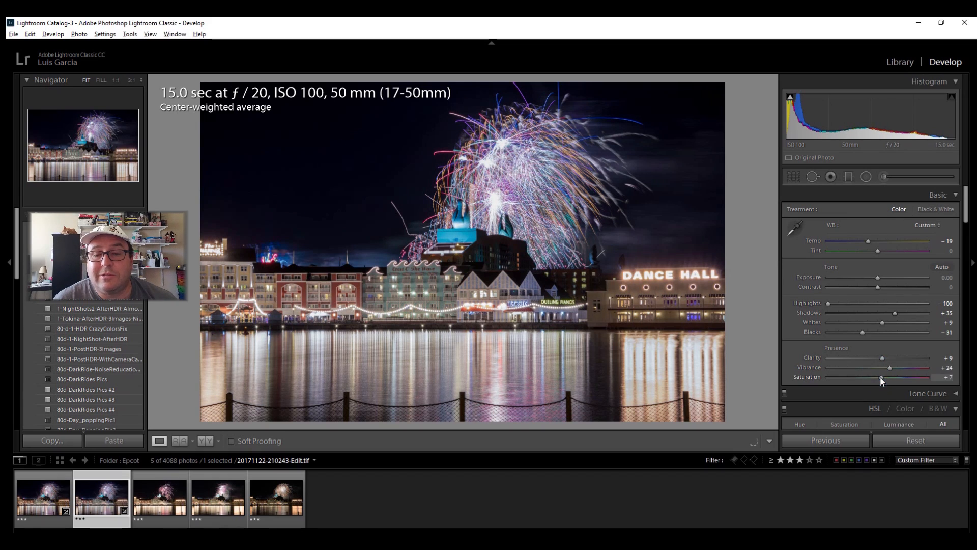
mouse_move(331, 251)
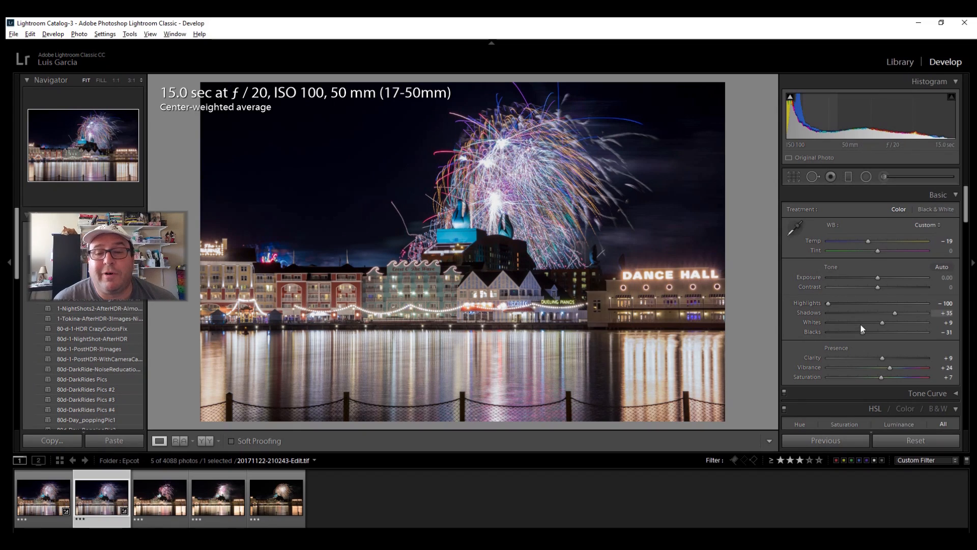
mouse_move(246, 325)
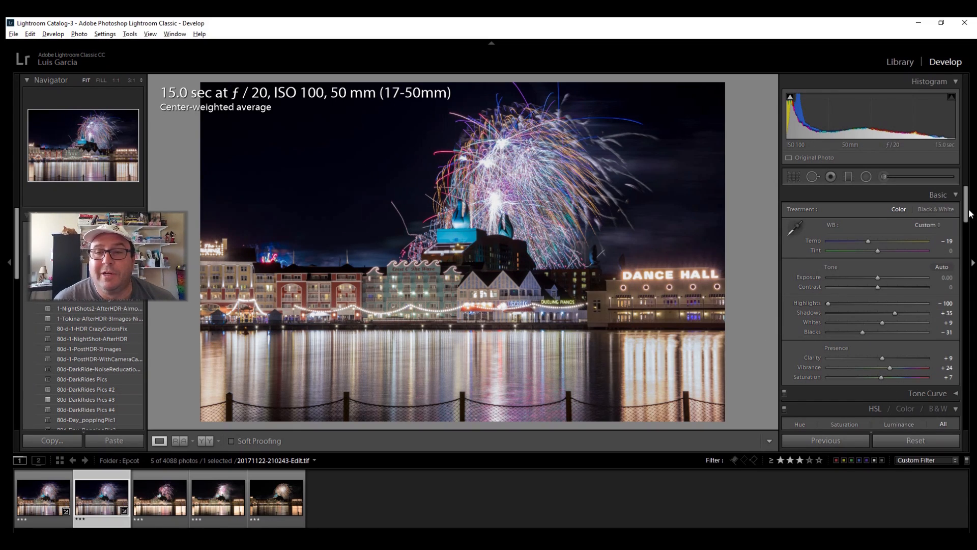
Scroll down the Develop panels to reach the HSL section.
scroll(down, 3)
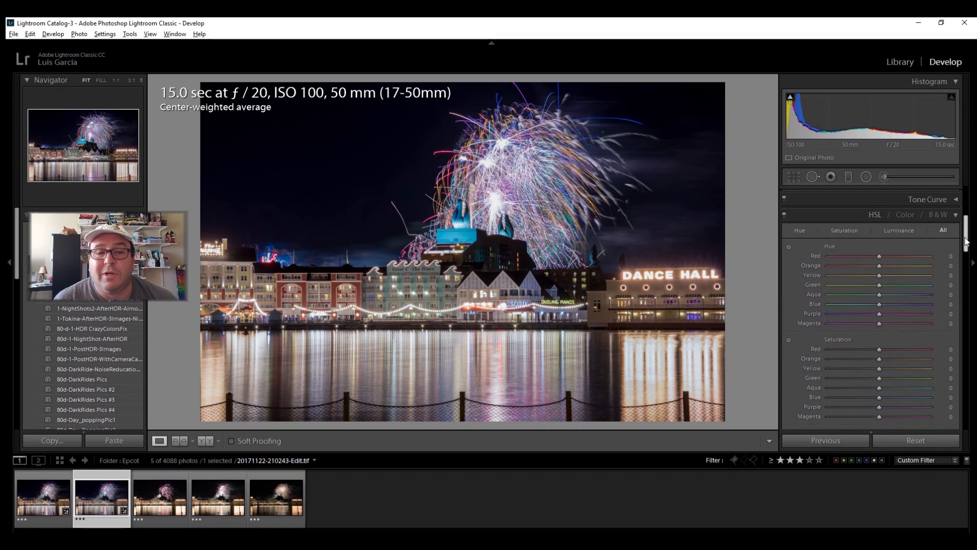
scroll(down, 3)
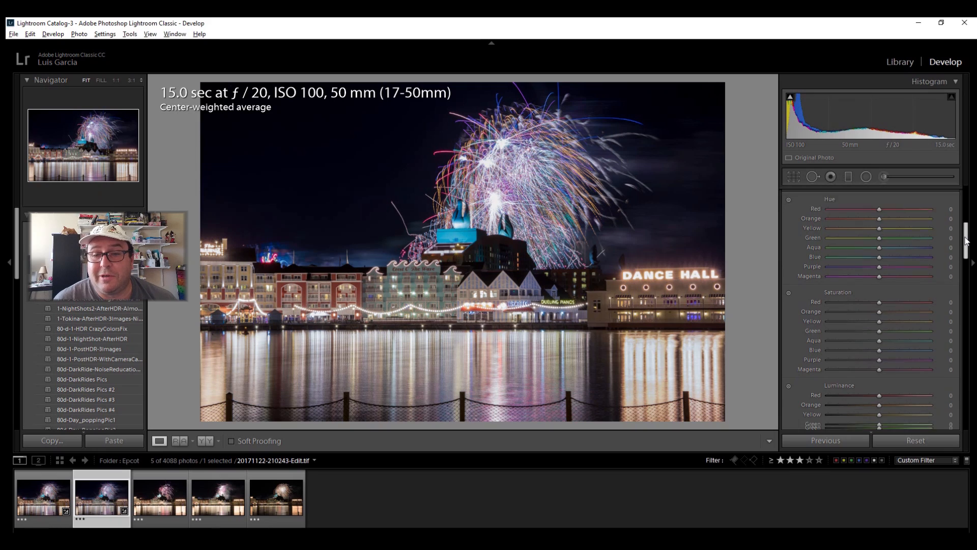
scroll(down, 3)
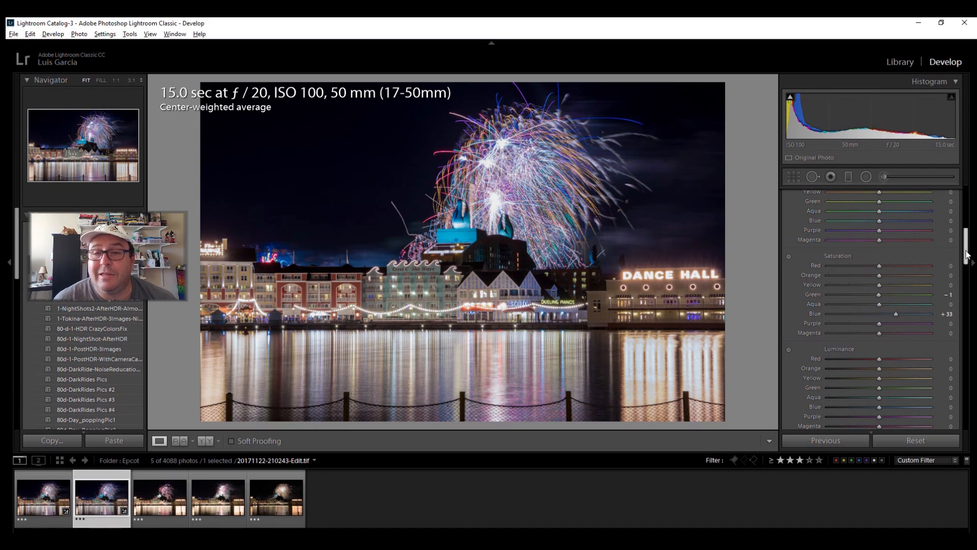
scroll(down, 3)
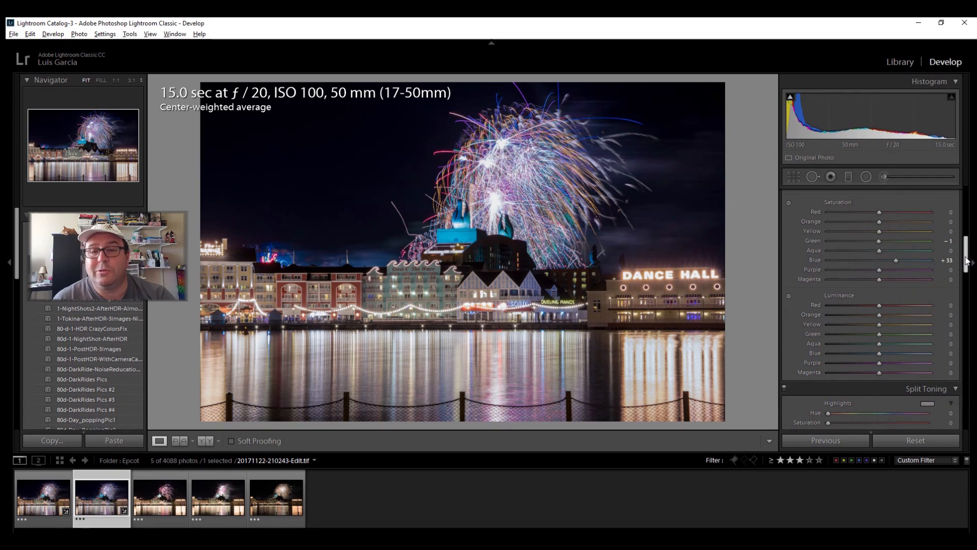
scroll(down, 3)
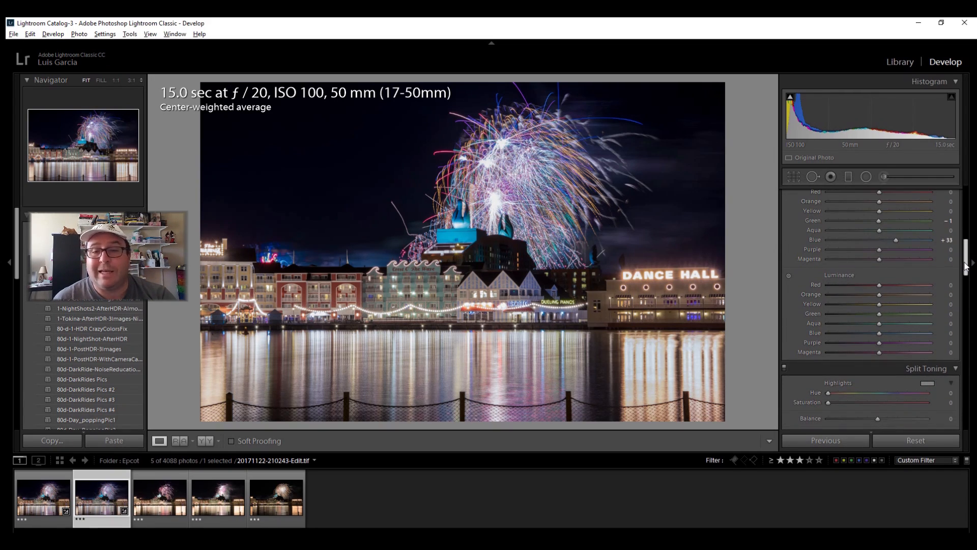
scroll(down, 3)
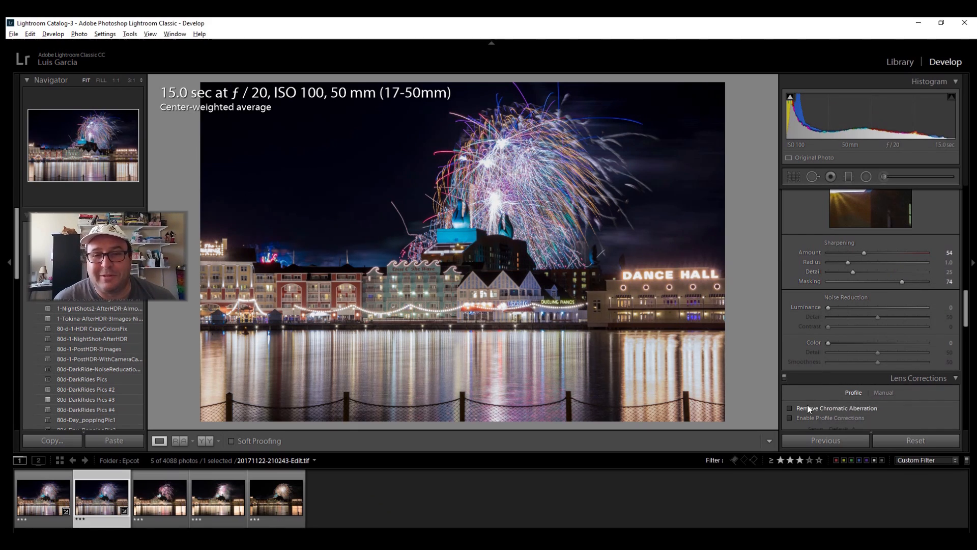
mouse_move(837, 310)
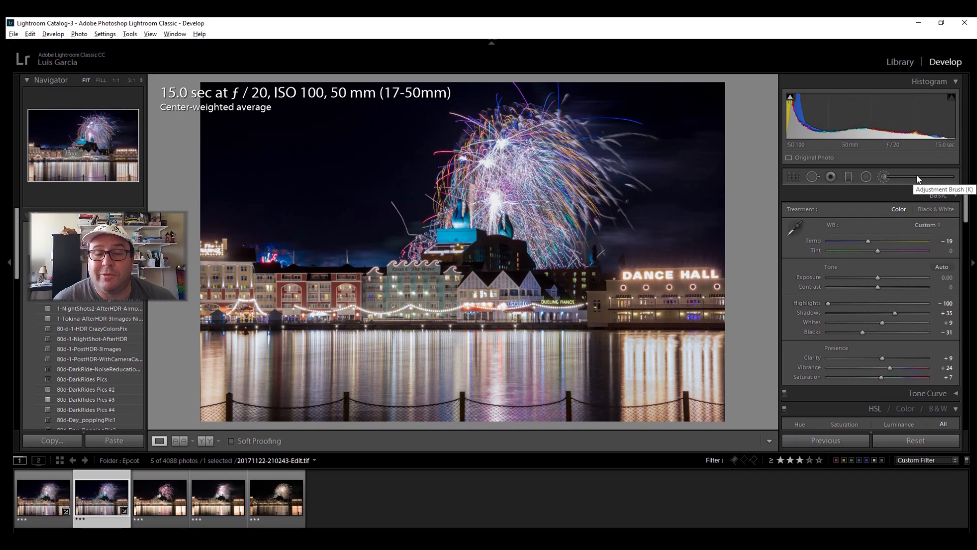
Pick the Adjustment Brush and load the Exposure effect preset (about -1.27).
click(883, 177)
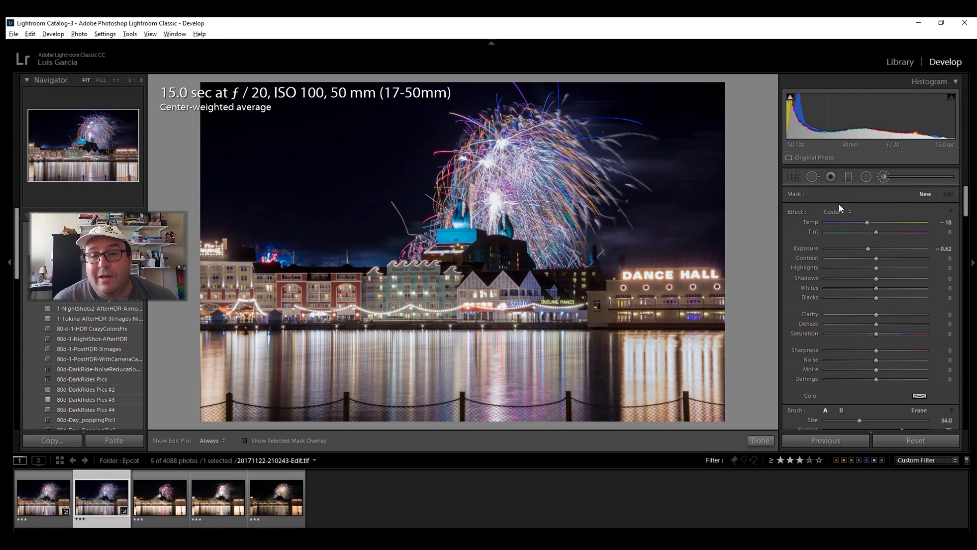
mouse_move(842, 223)
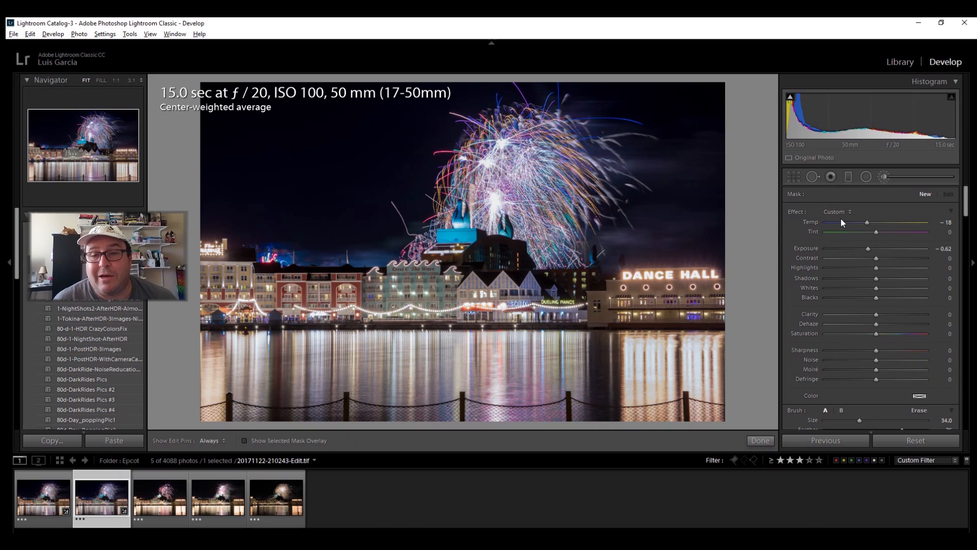
click(838, 212)
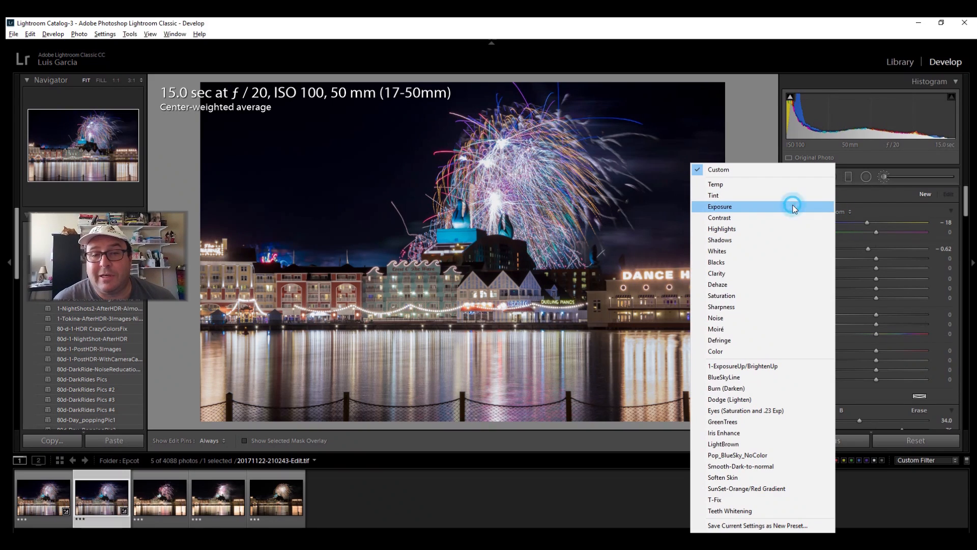
click(720, 206)
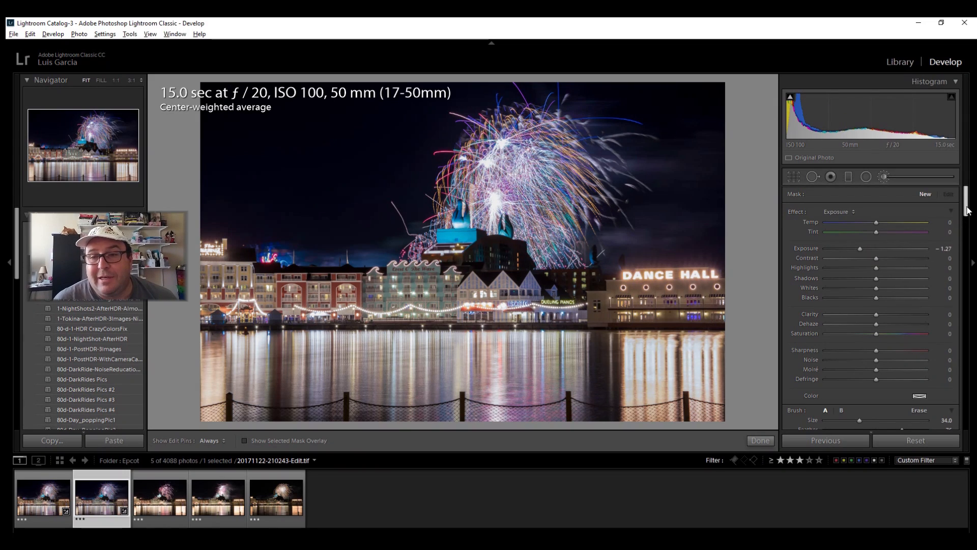
Paint the size 26.9, feather 76, flow 34 darkening brush over the sky, toggling edit pins.
scroll(down, 3)
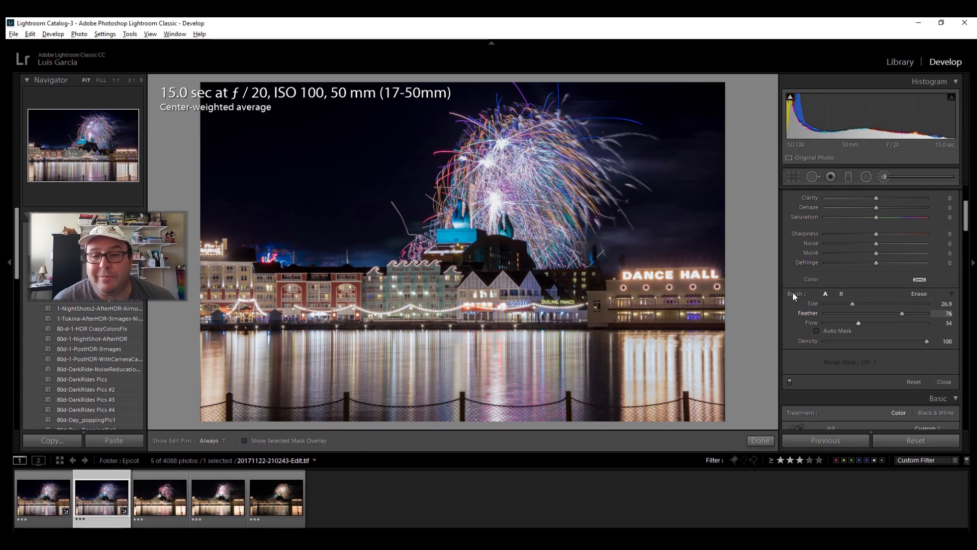
mouse_move(586, 109)
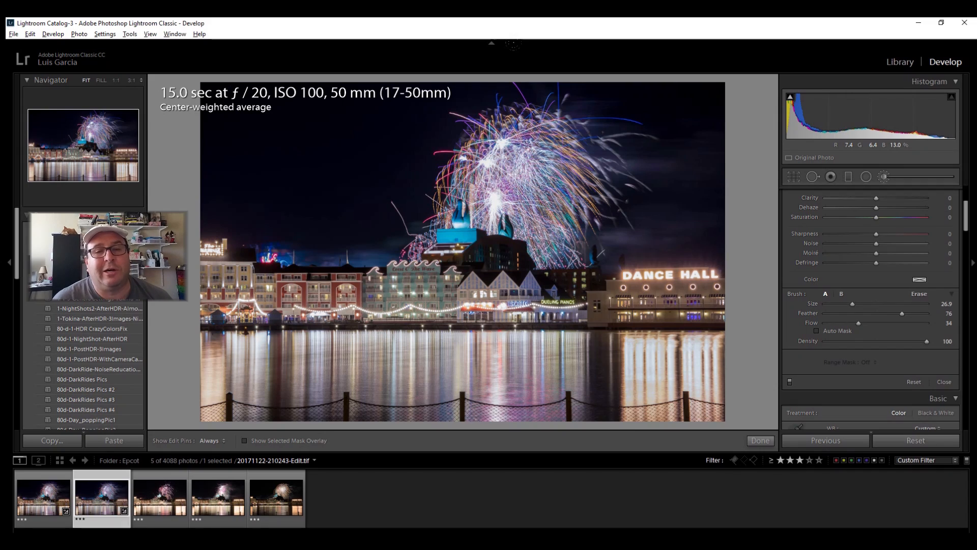
click(210, 440)
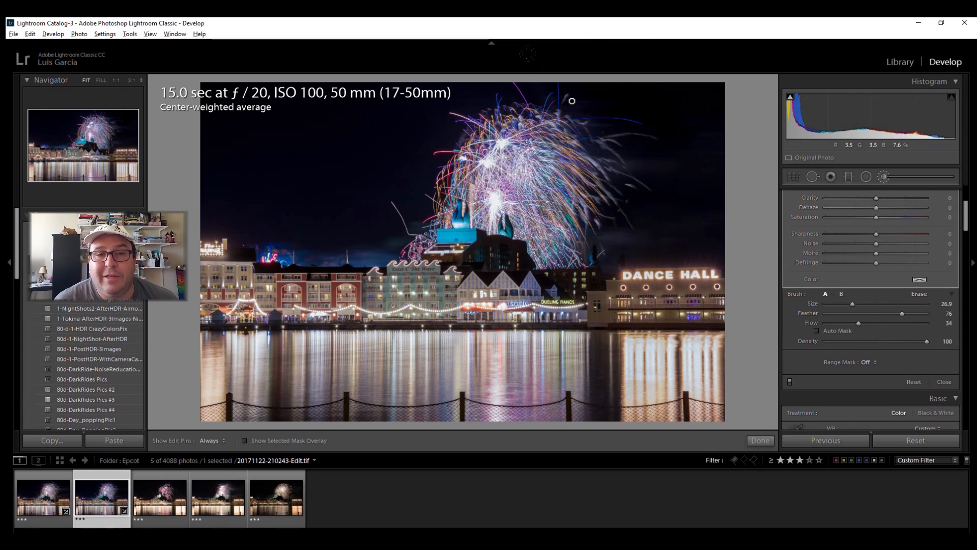
click(211, 440)
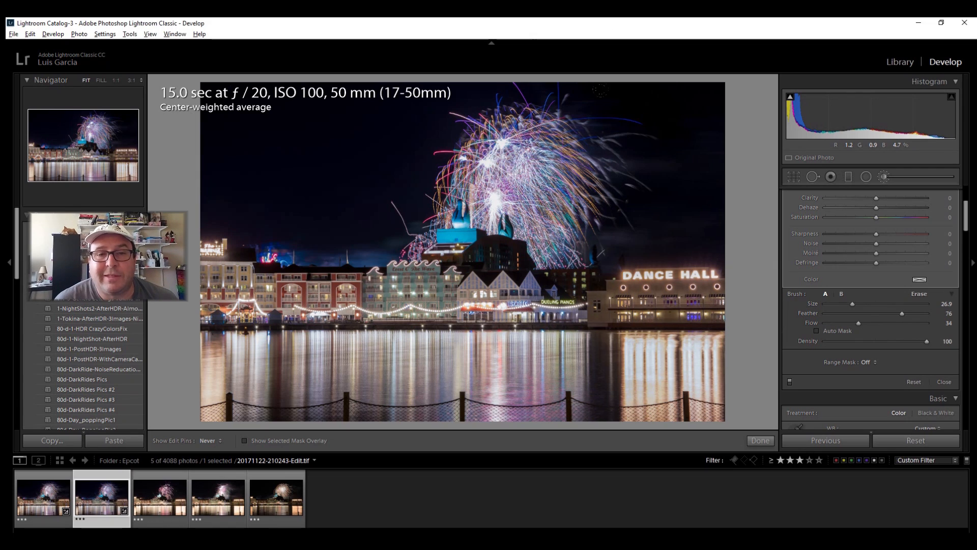
mouse_move(229, 180)
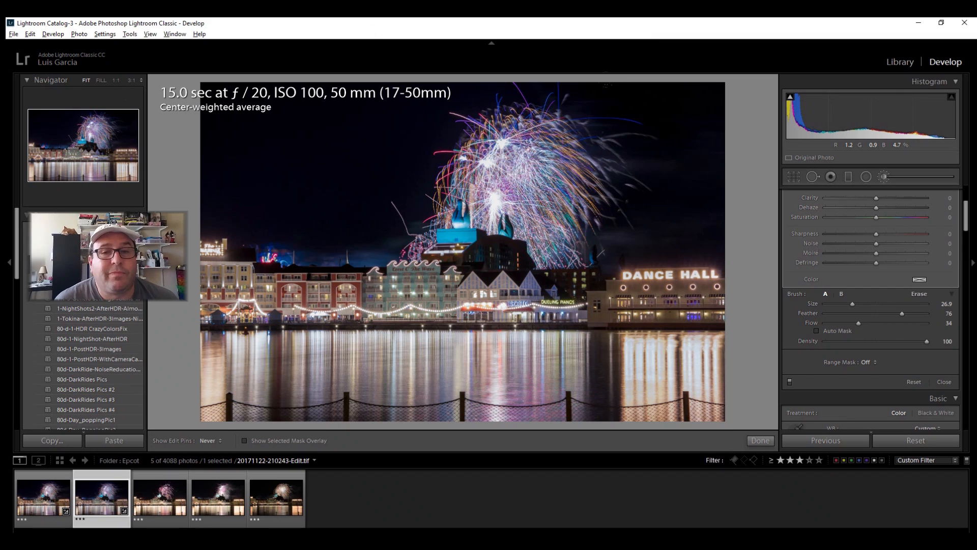
click(210, 439)
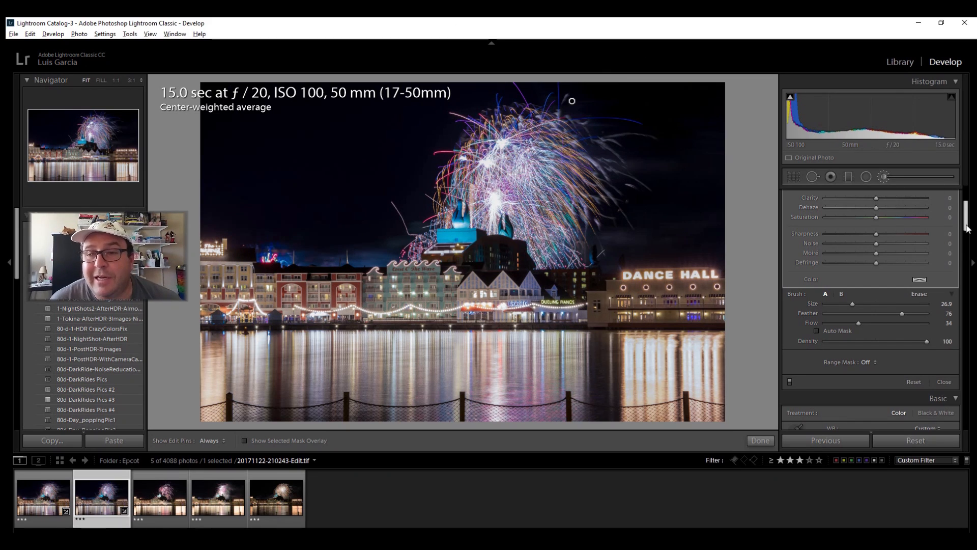
Start a new brush adjustment with the Saturation effect at 84 for the fireworks.
scroll(up, 3)
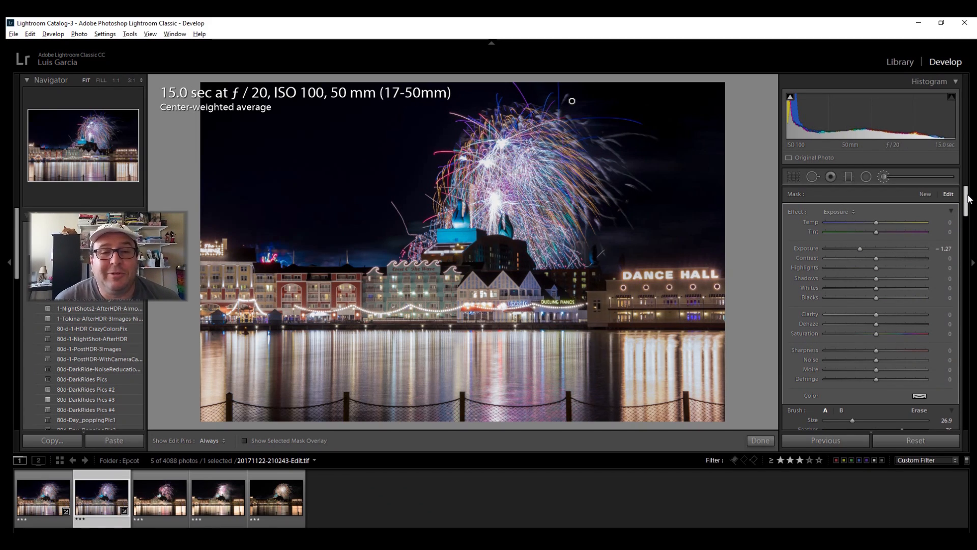
mouse_move(928, 261)
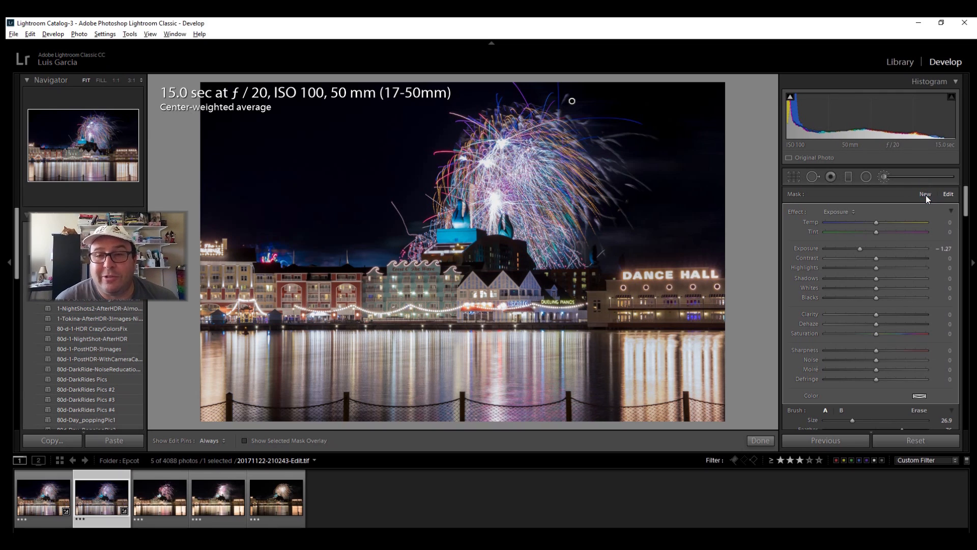
click(925, 194)
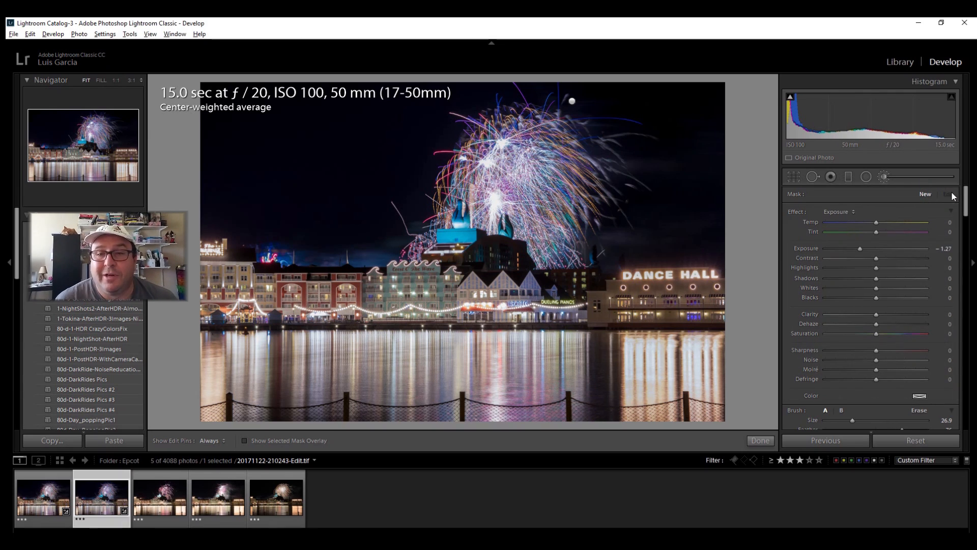
click(839, 212)
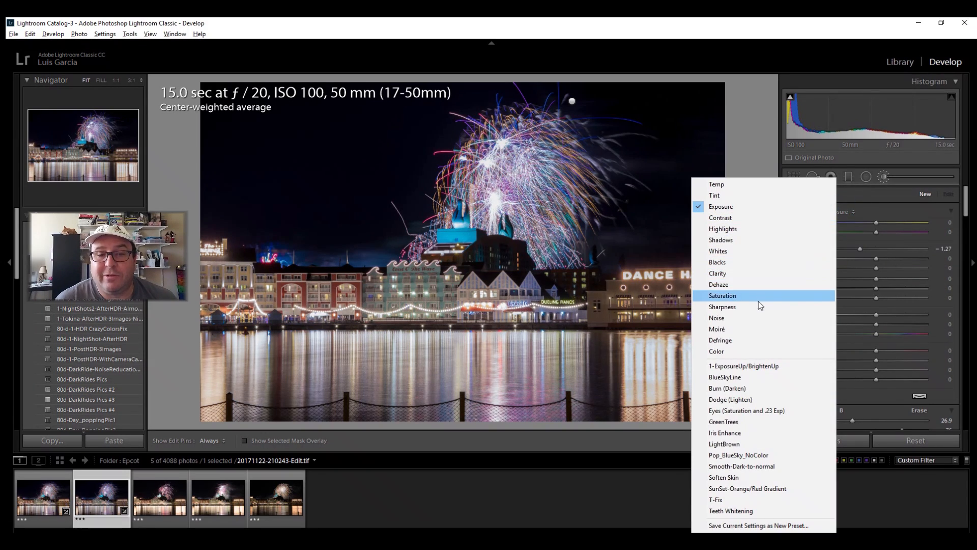
click(722, 295)
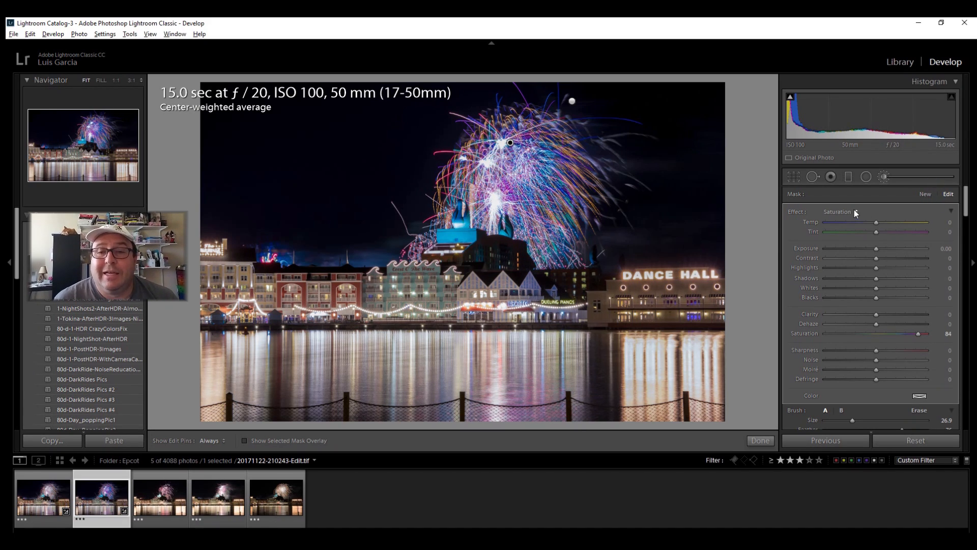
Switch the fireworks brush effect to Clarity 83 and set edit pins back to Always.
click(855, 211)
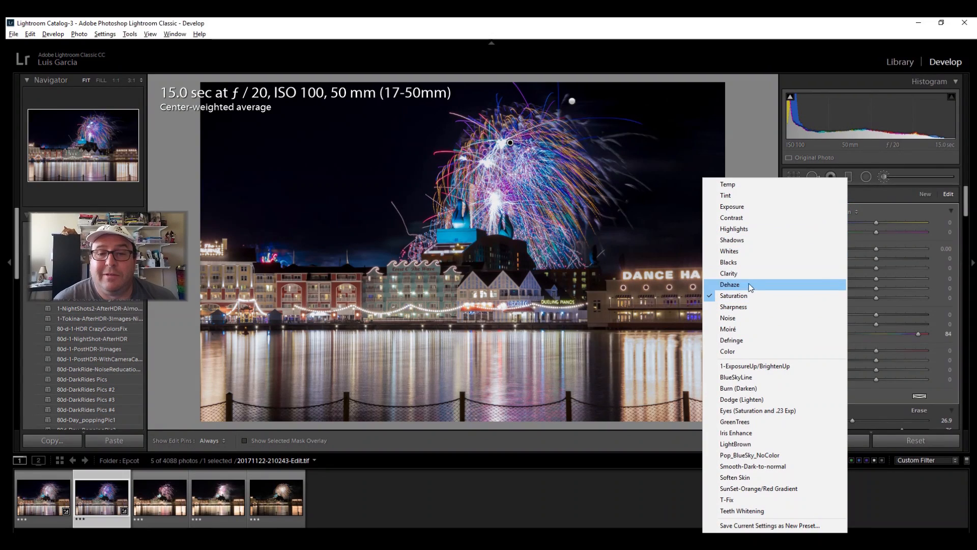
click(729, 284)
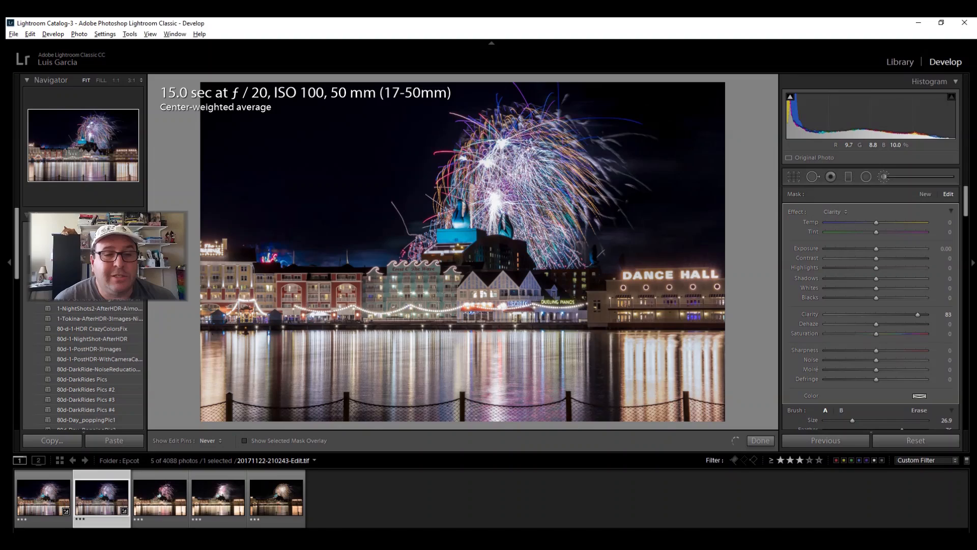
click(211, 440)
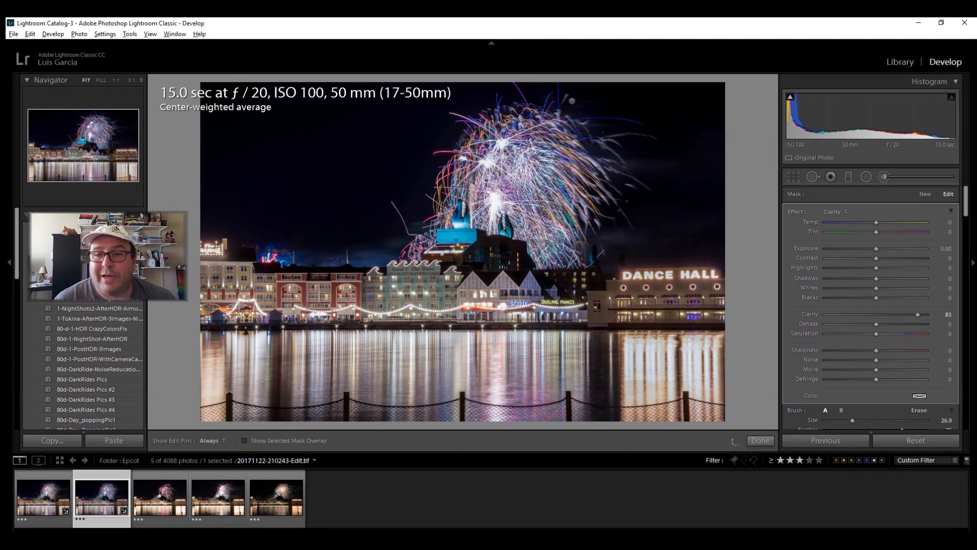
scroll(down, 3)
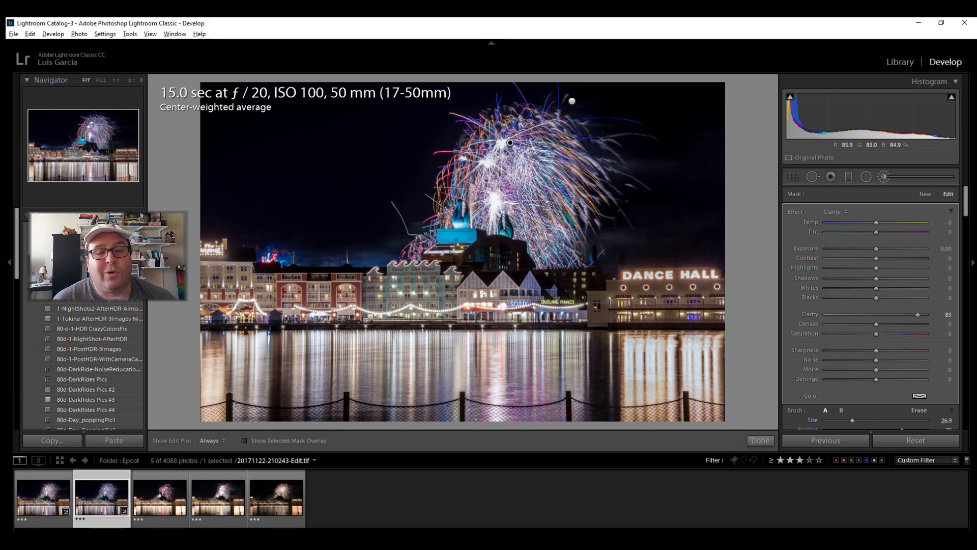
mouse_move(443, 117)
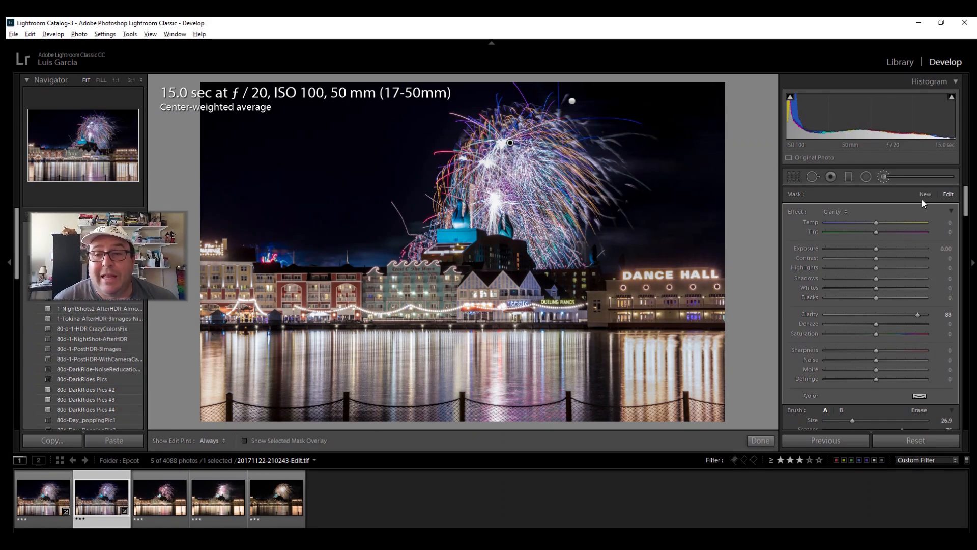
Add a new Temp -18 brush over the water reflections and click Done.
click(925, 194)
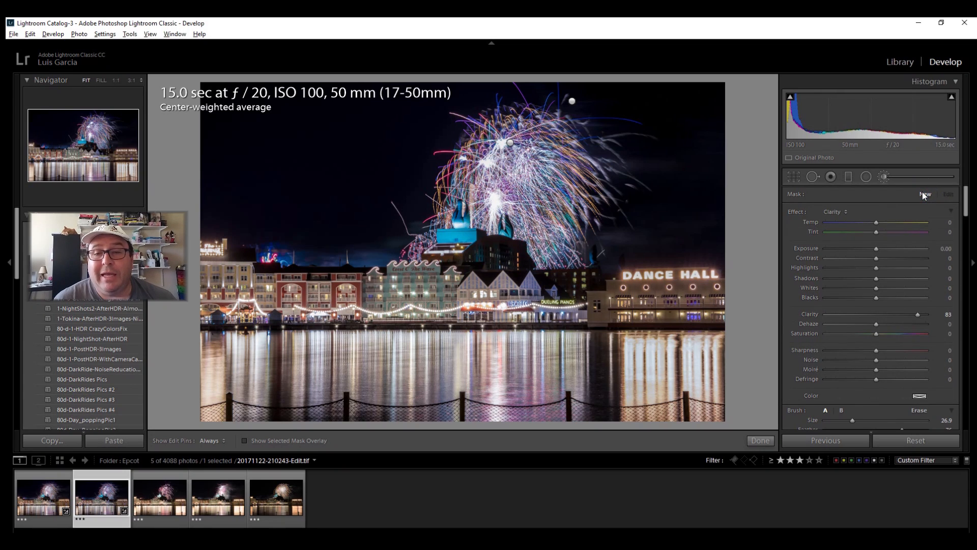
click(835, 211)
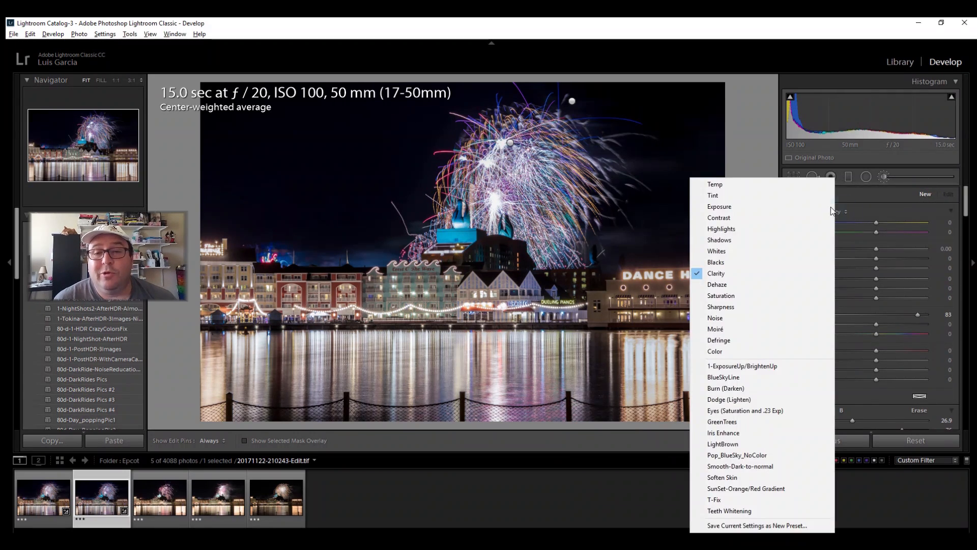
click(715, 183)
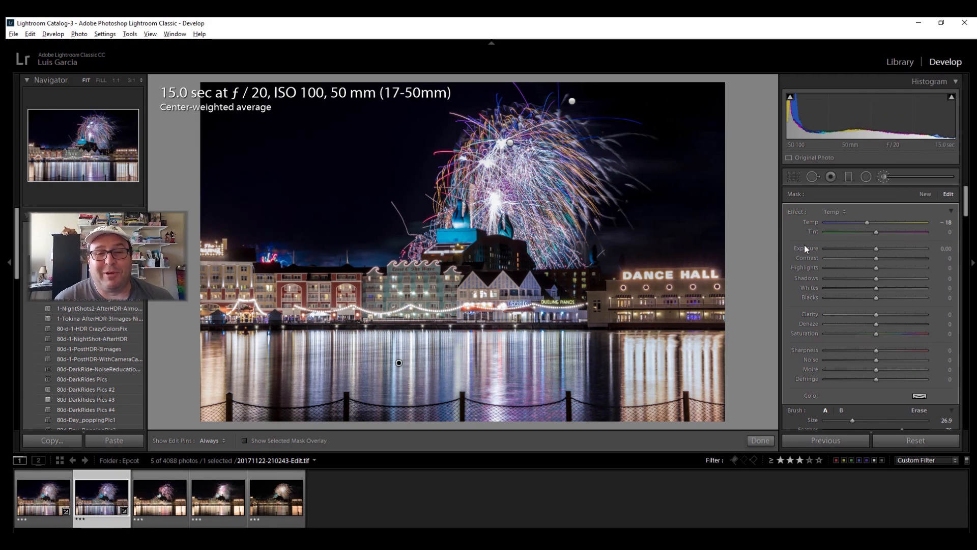
mouse_move(864, 220)
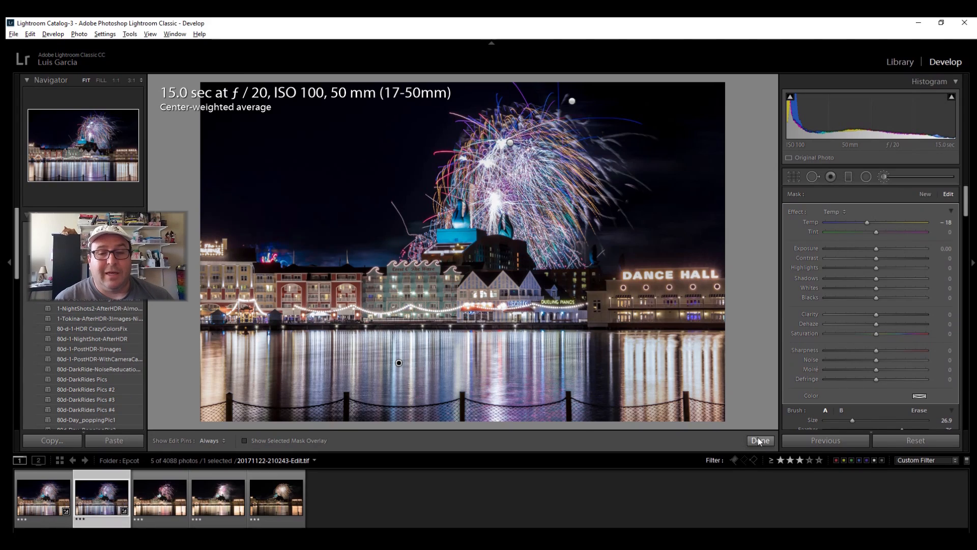
click(760, 440)
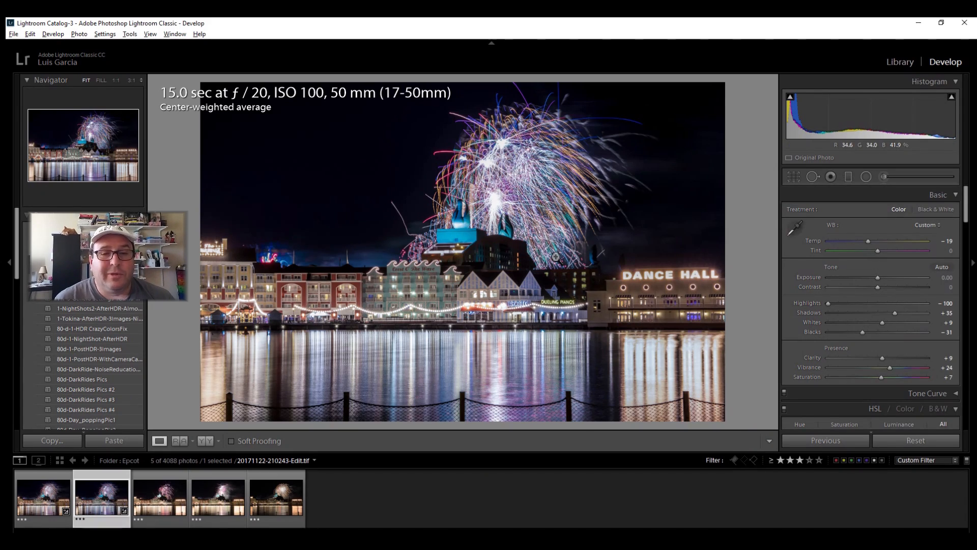
mouse_move(792, 233)
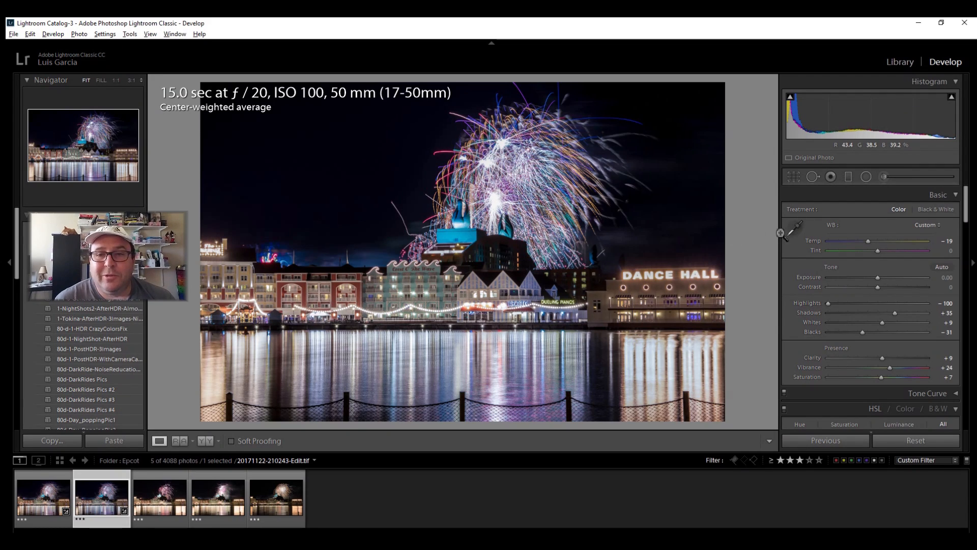
Brush Exposure +0.95 over the waterfront buildings, show edit pins, and finish brushing.
click(884, 177)
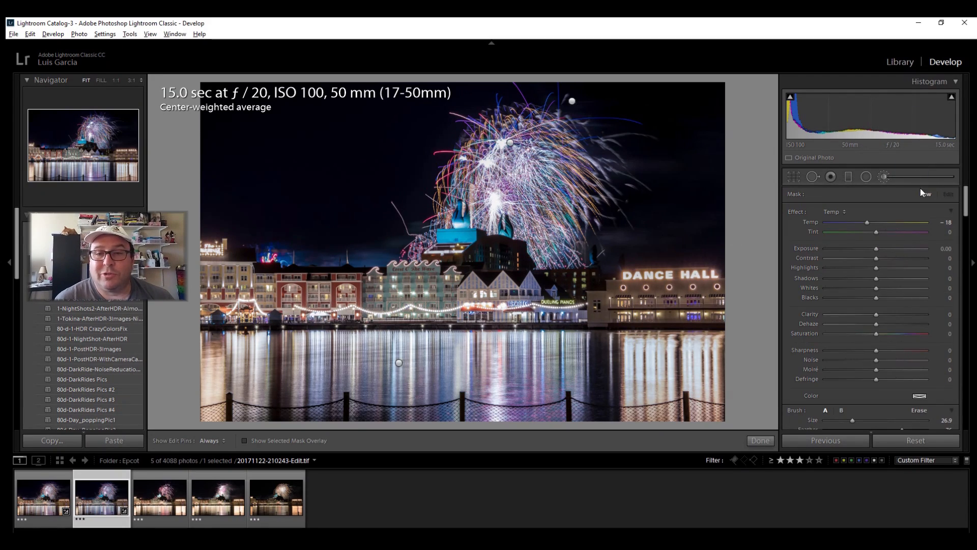
click(834, 211)
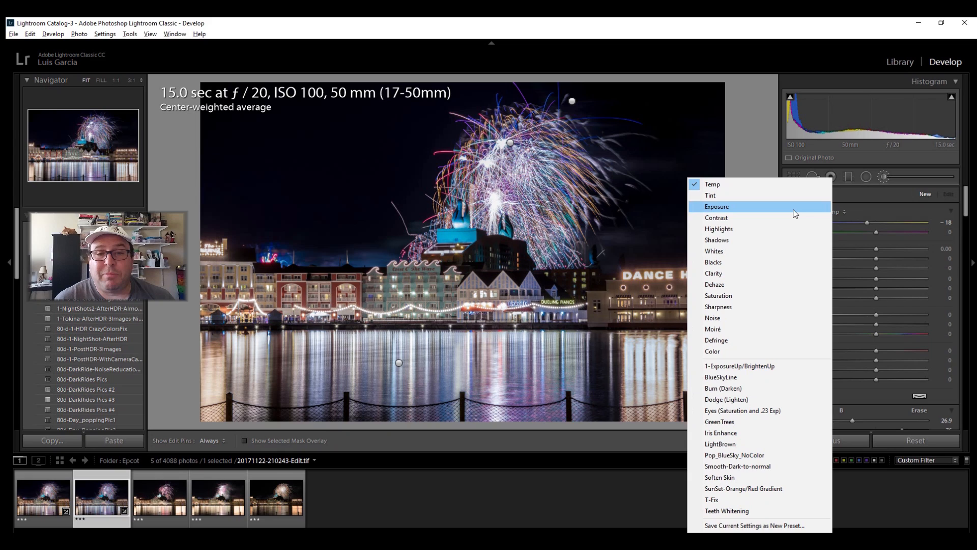
click(716, 206)
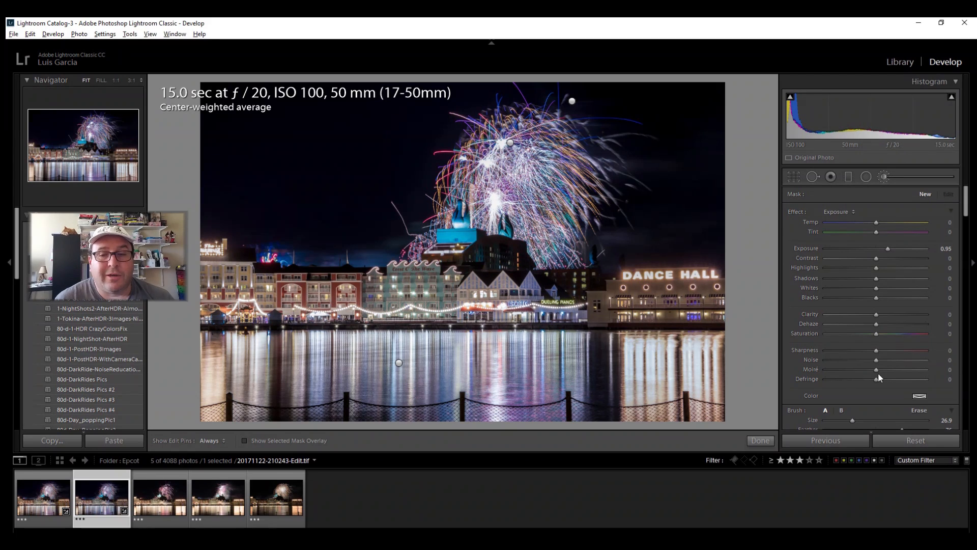
scroll(down, 3)
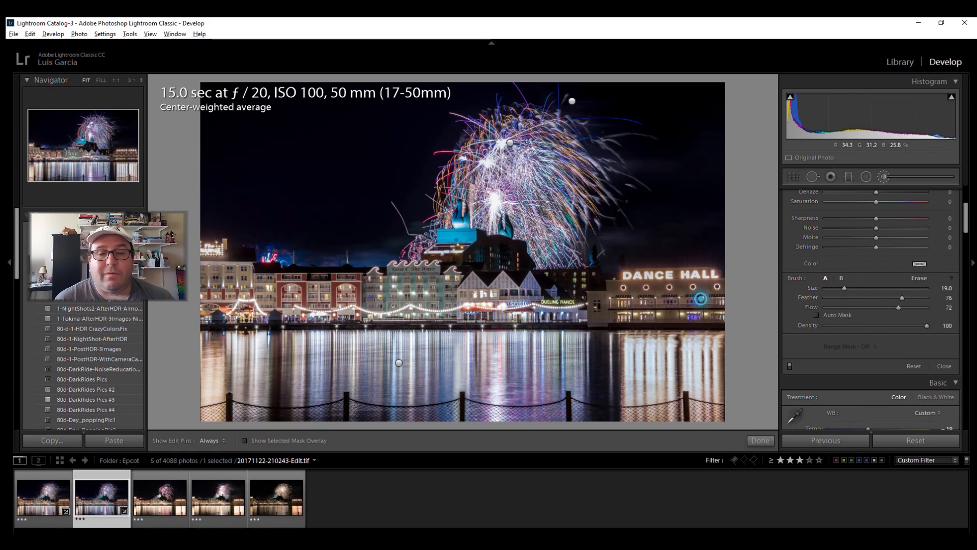
click(211, 439)
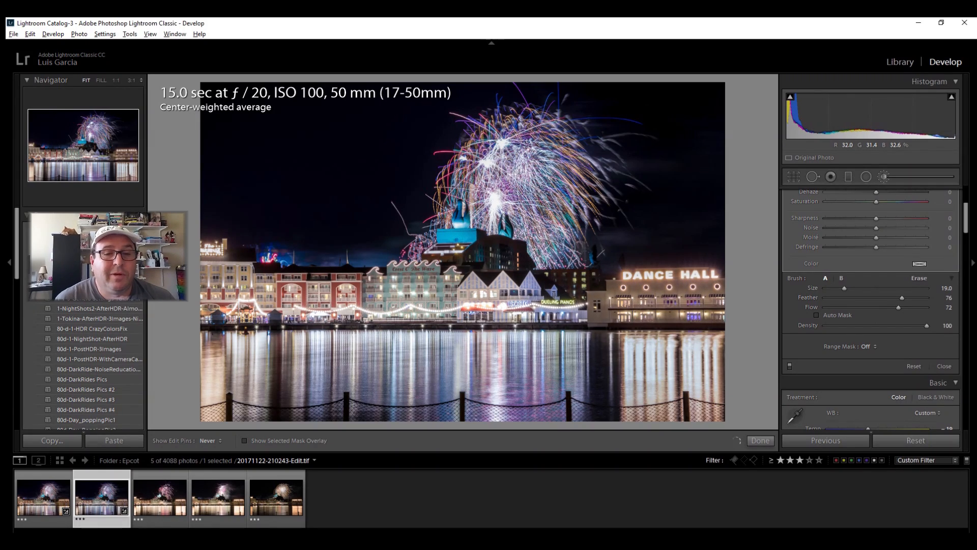
click(211, 448)
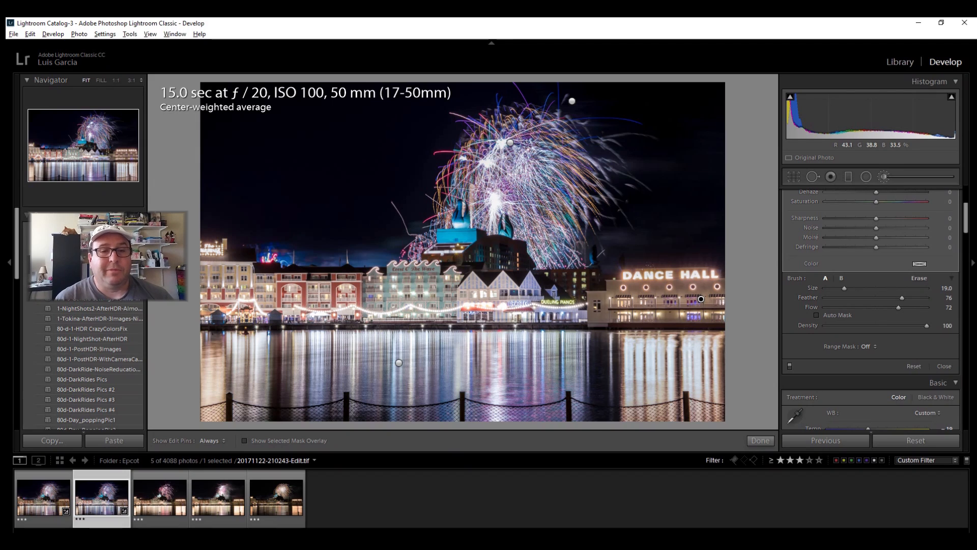
click(759, 440)
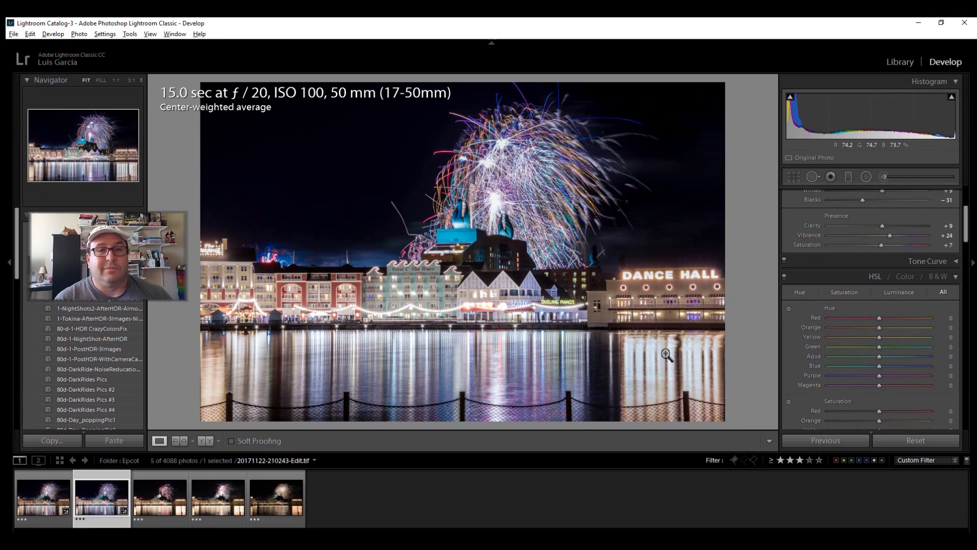